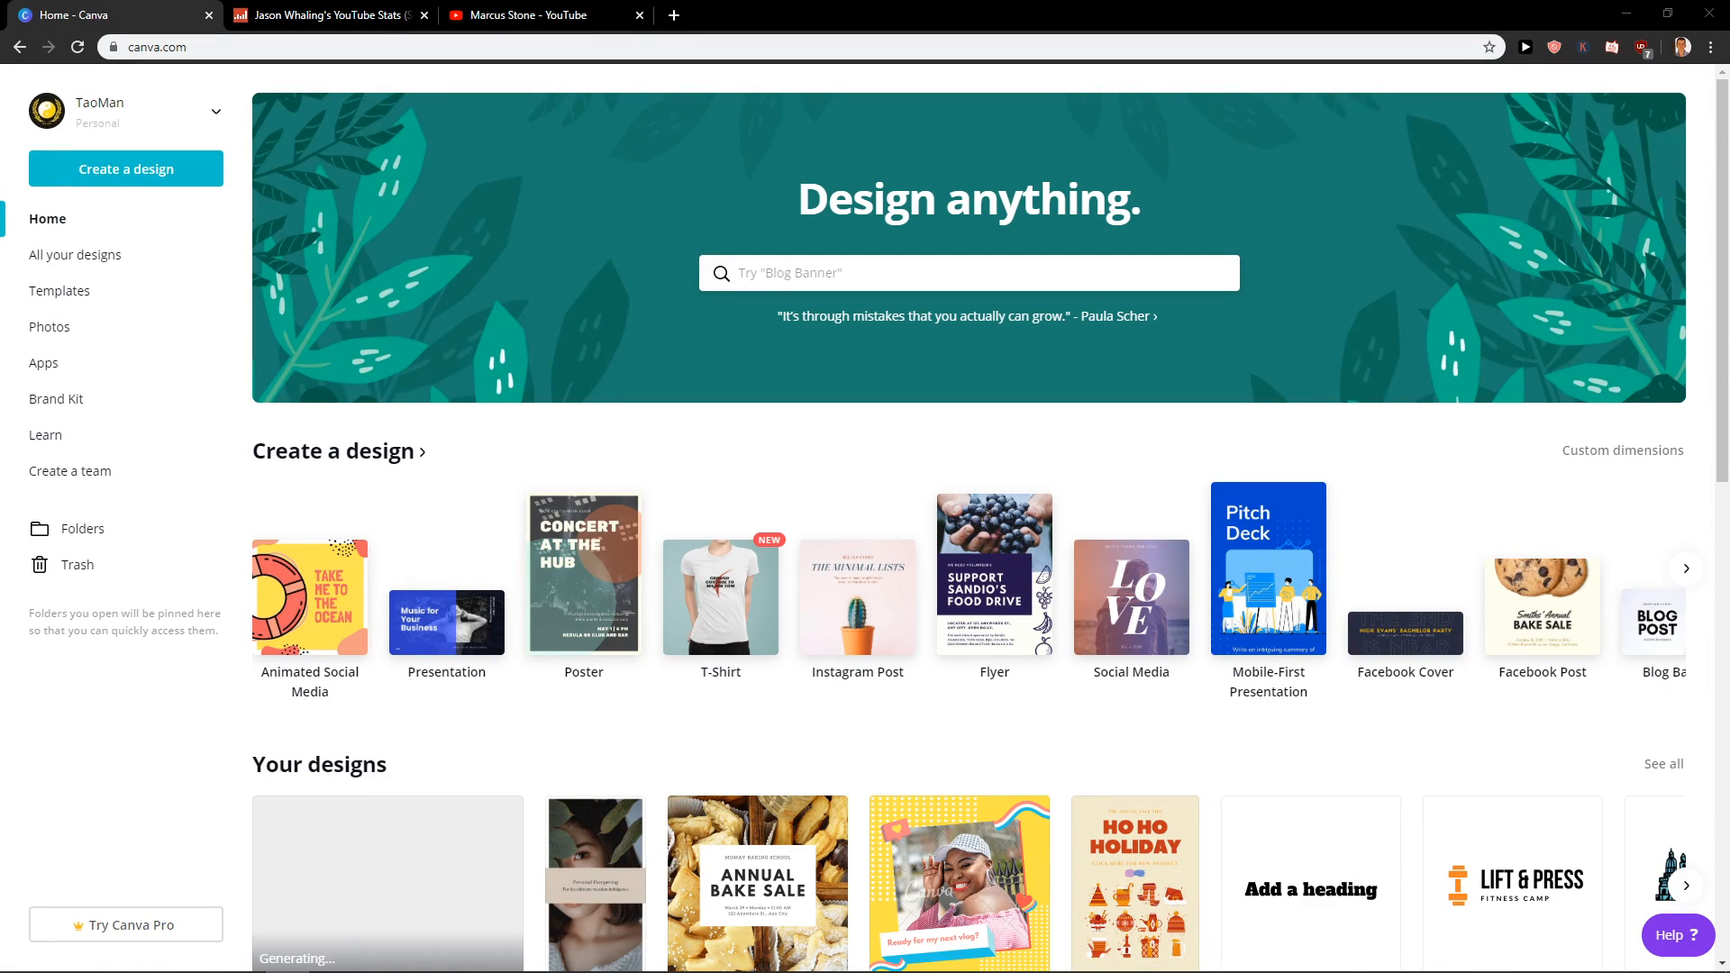
mouse_move(342, 743)
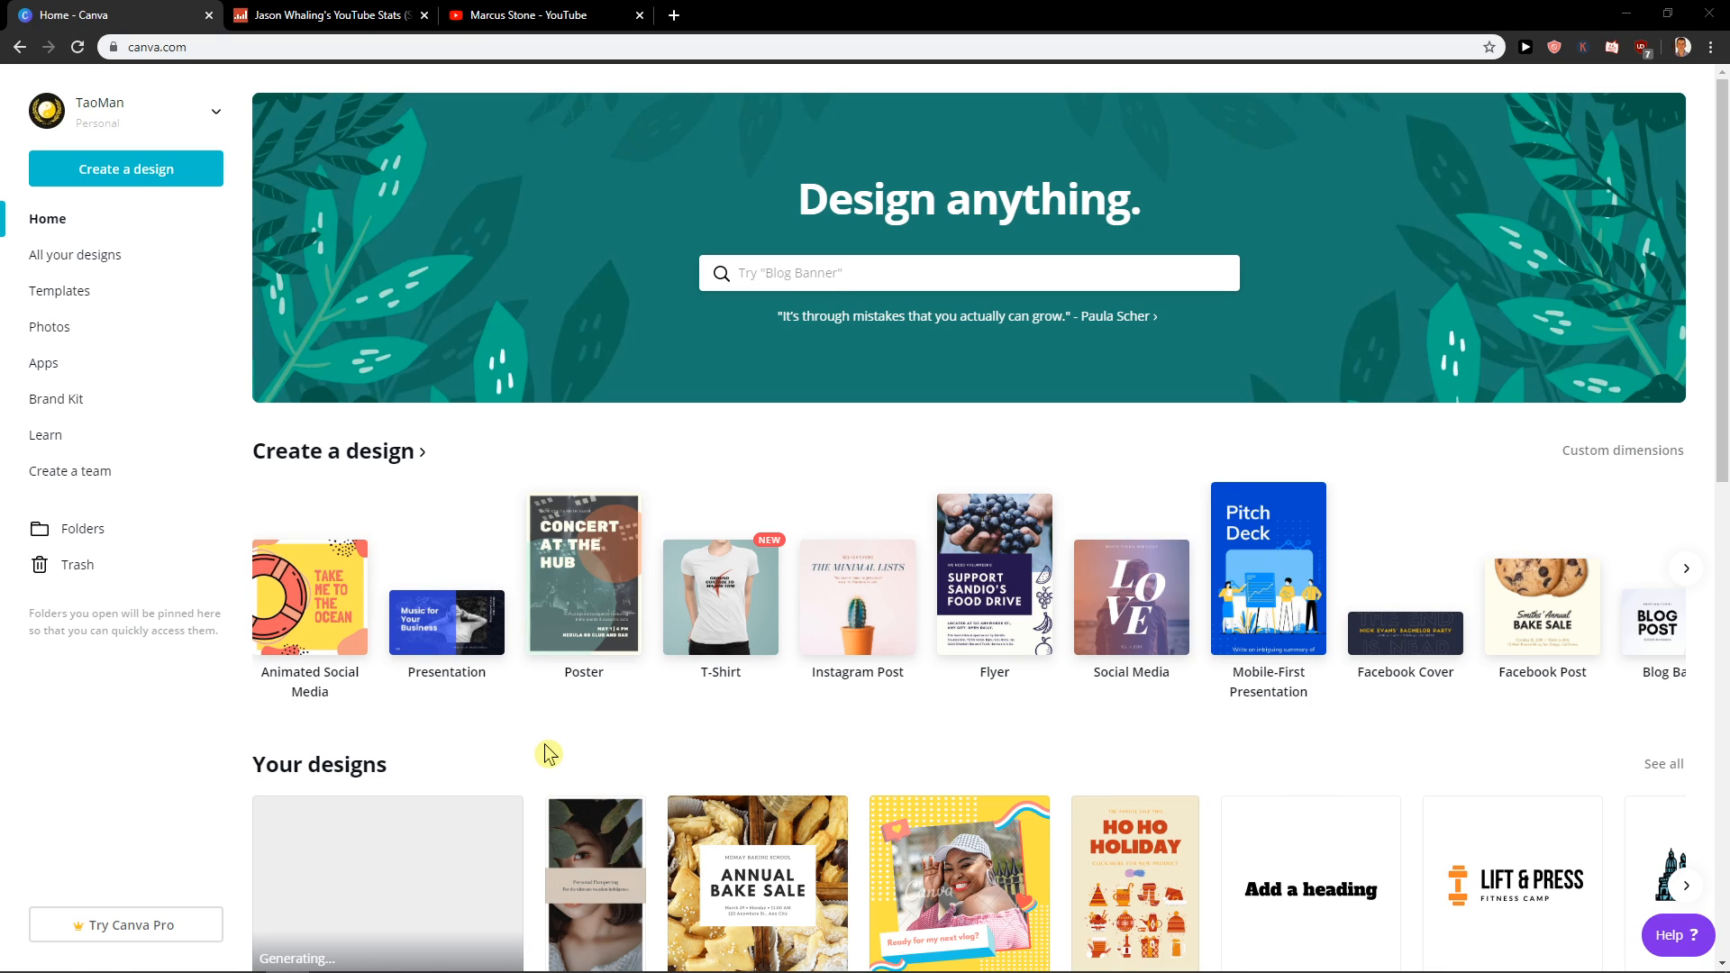
mouse_move(126, 169)
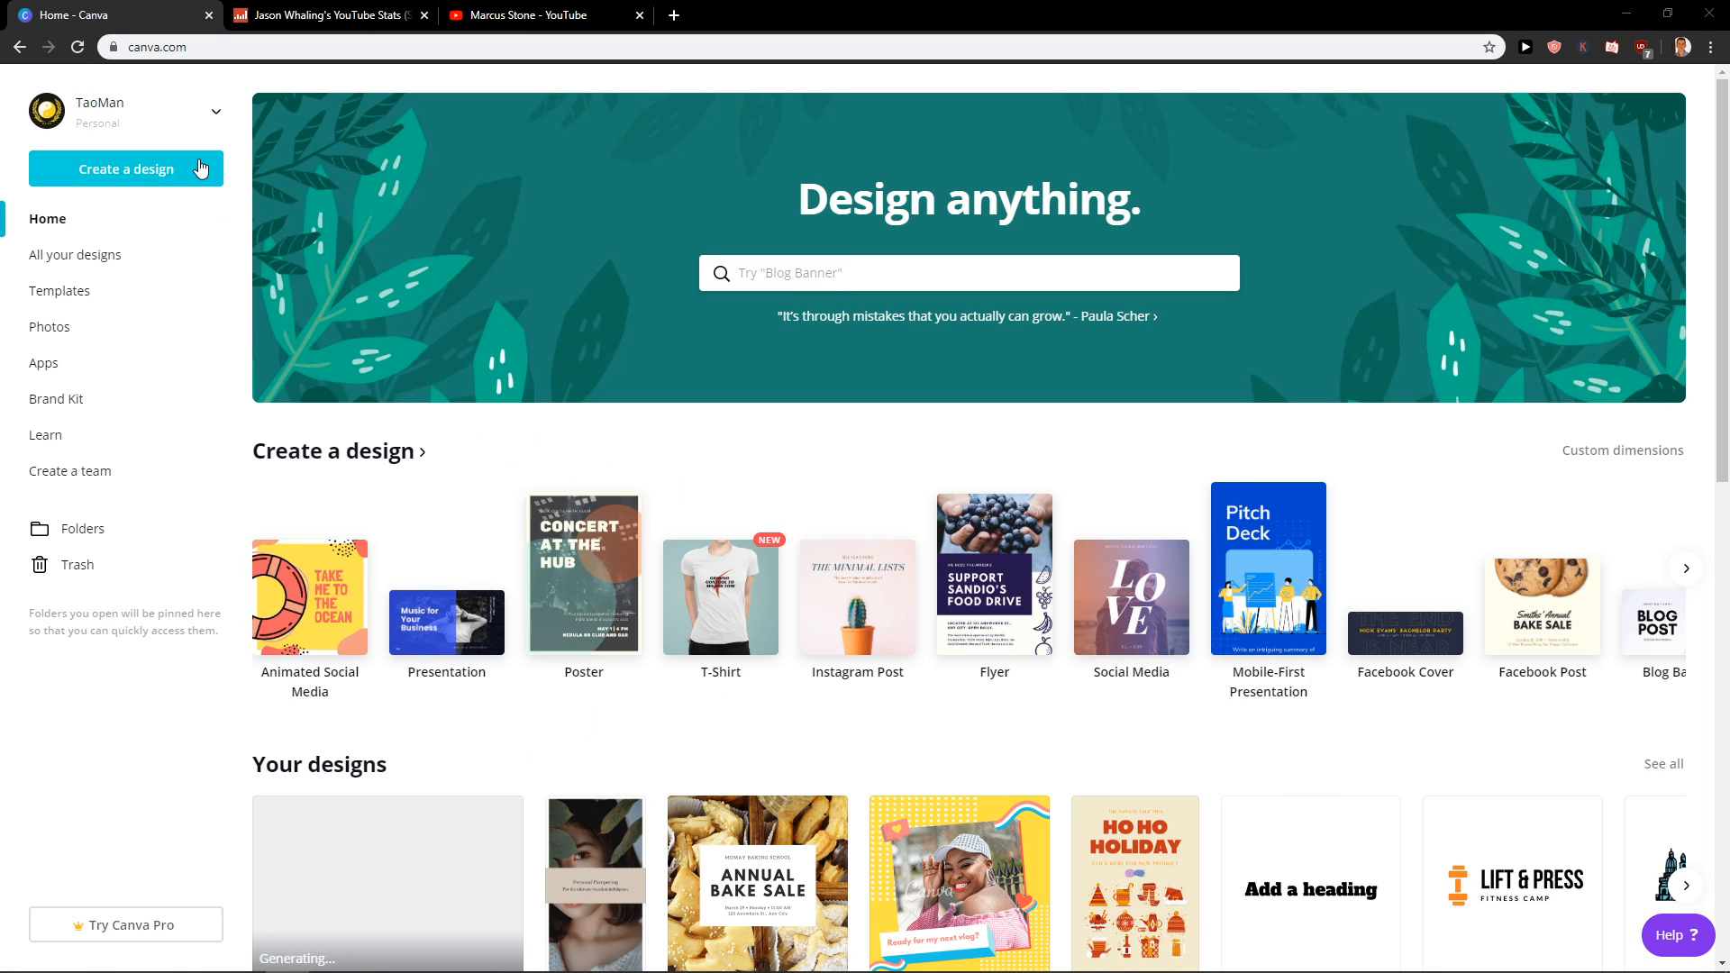
- Create a new blank Ebook Cover design via the 'ebo' search
click(126, 169)
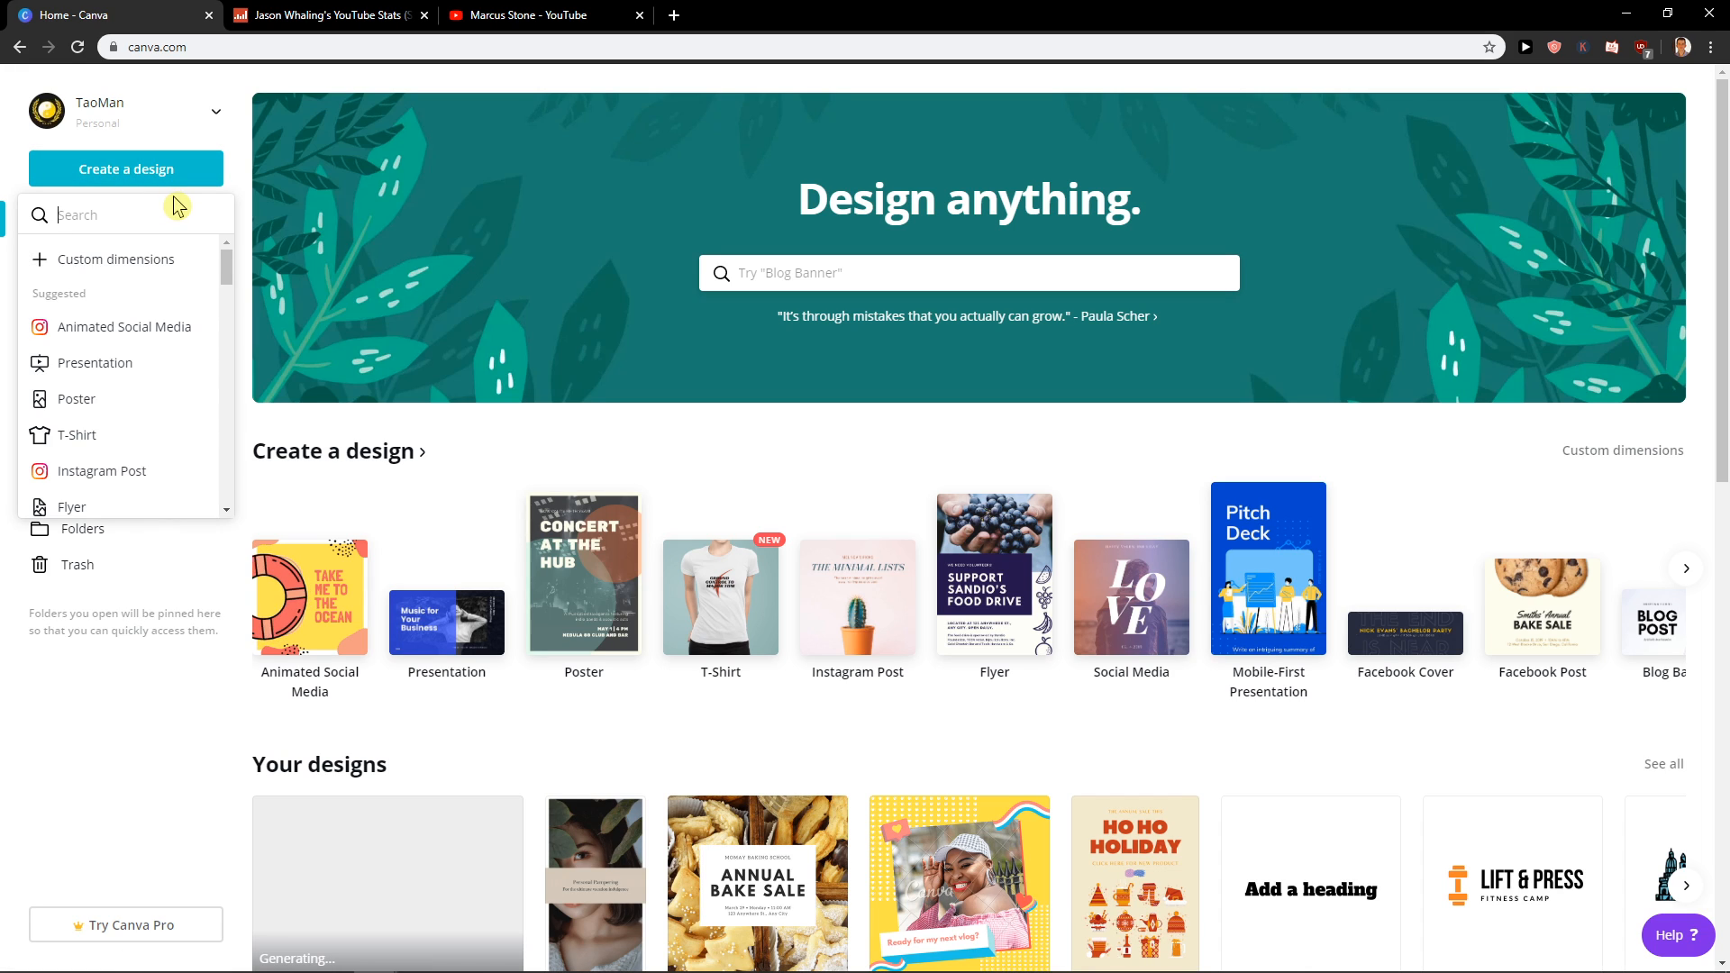
text(ebo)
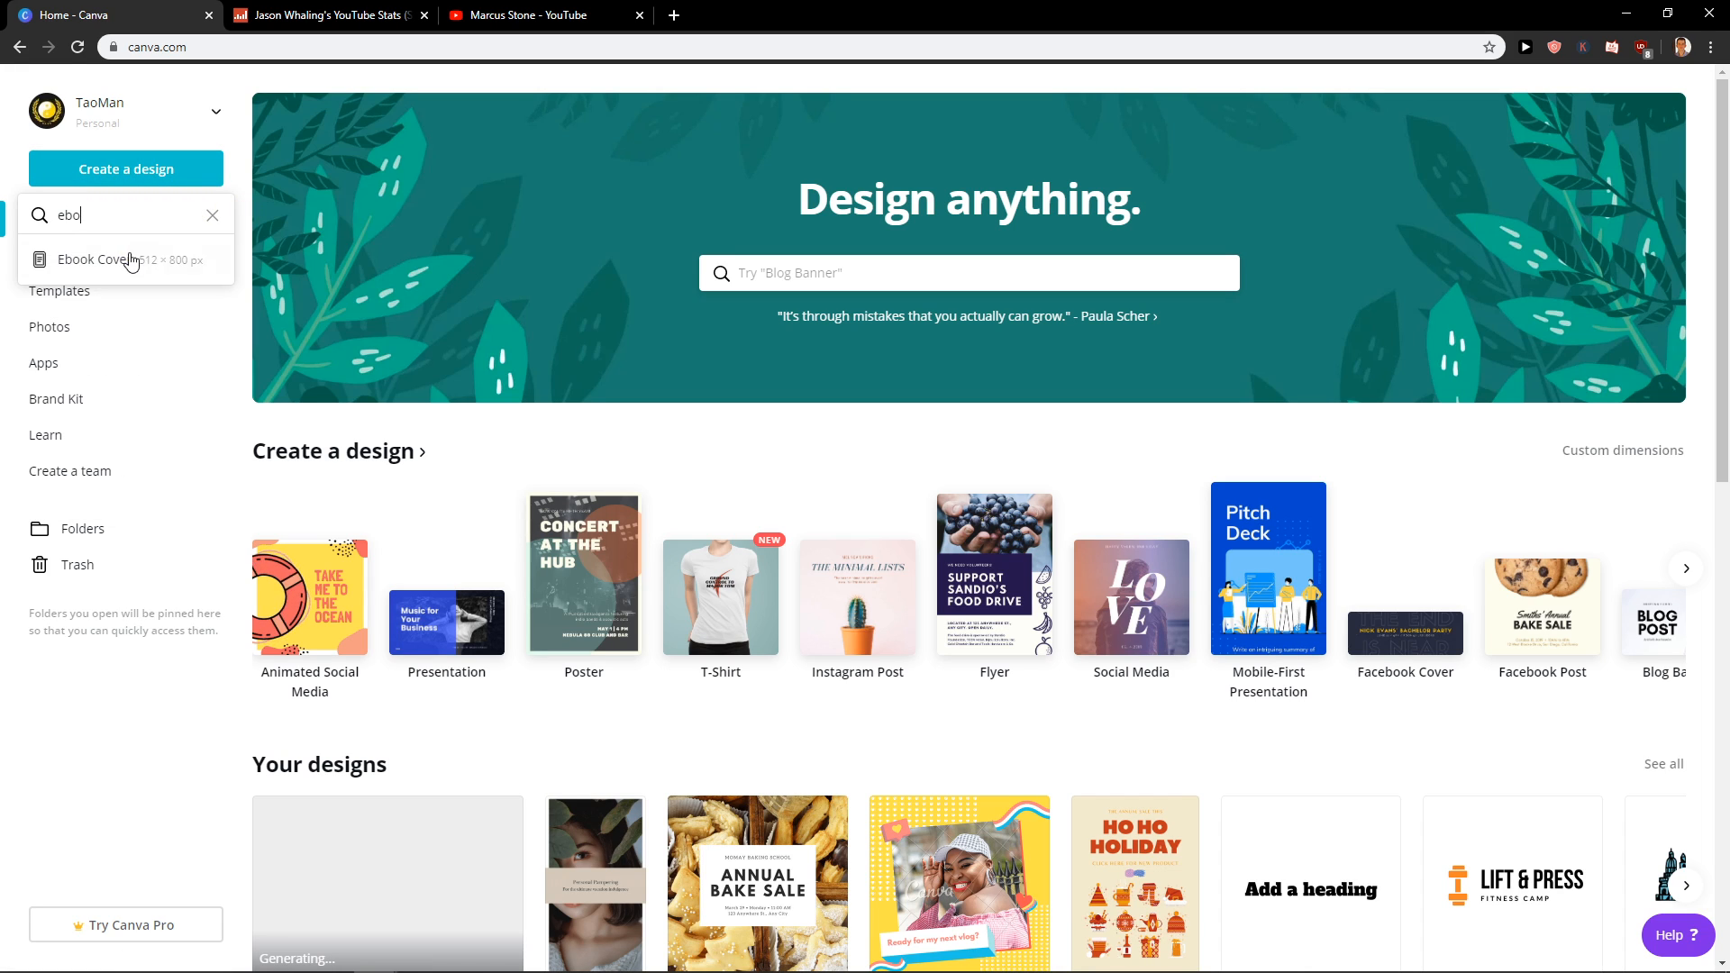
click(94, 260)
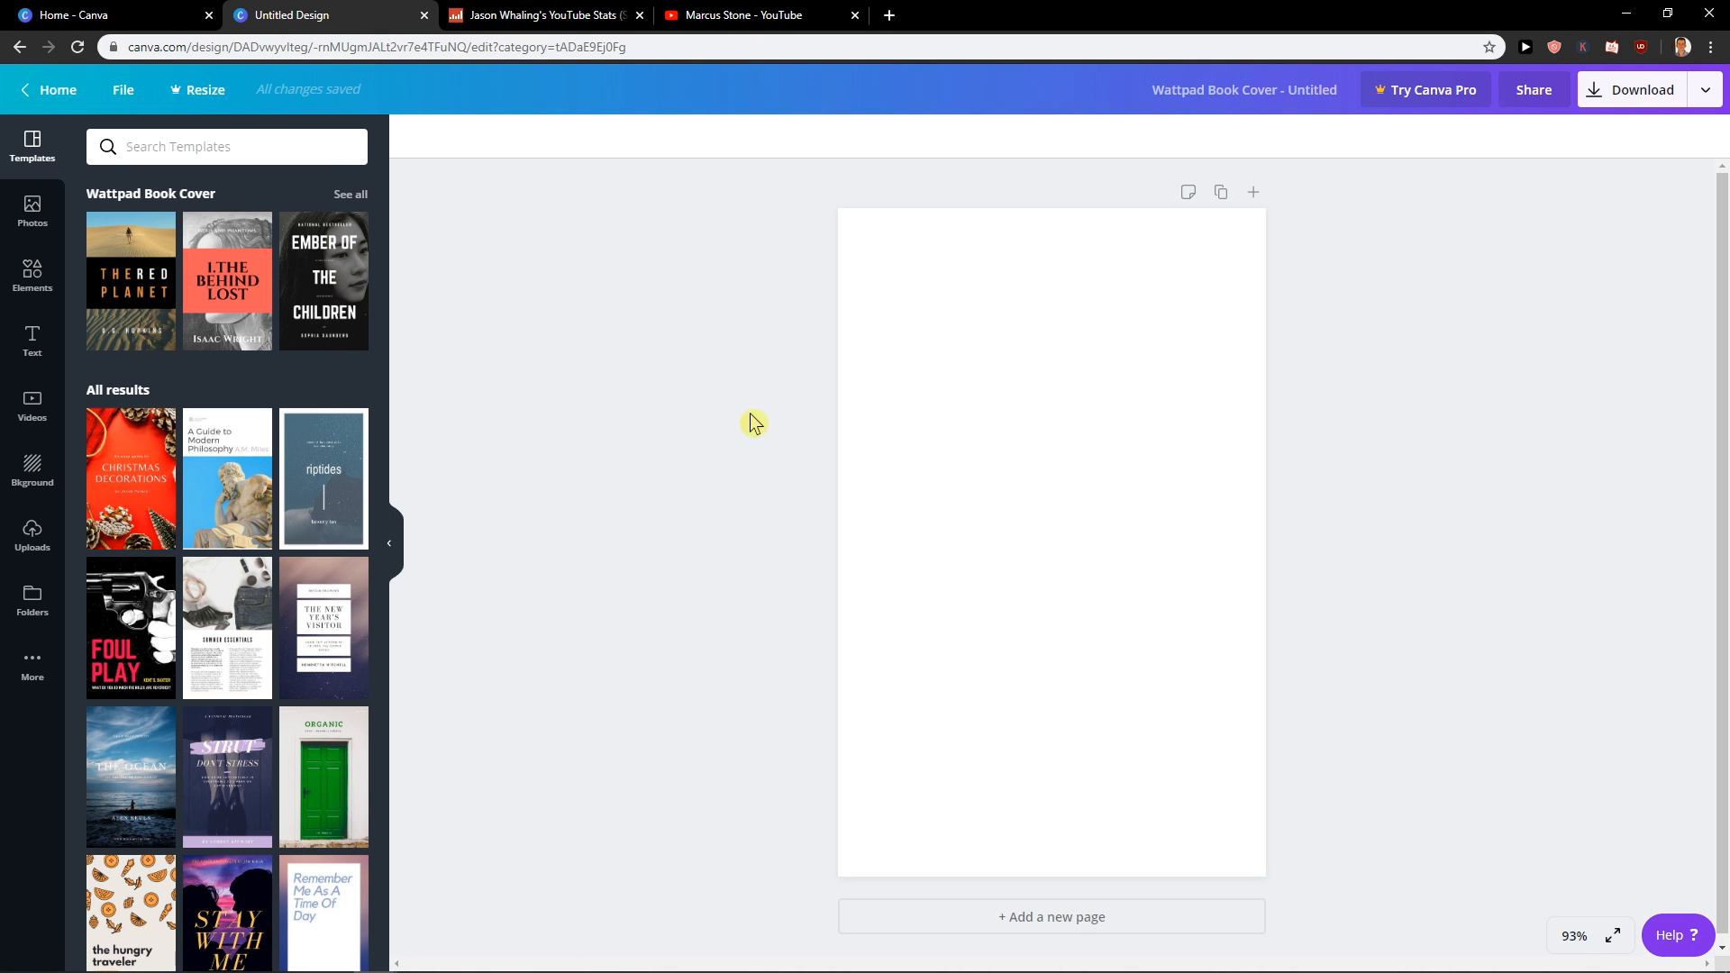
- Add a new blank page so the ebook reaches page 3
click(1049, 917)
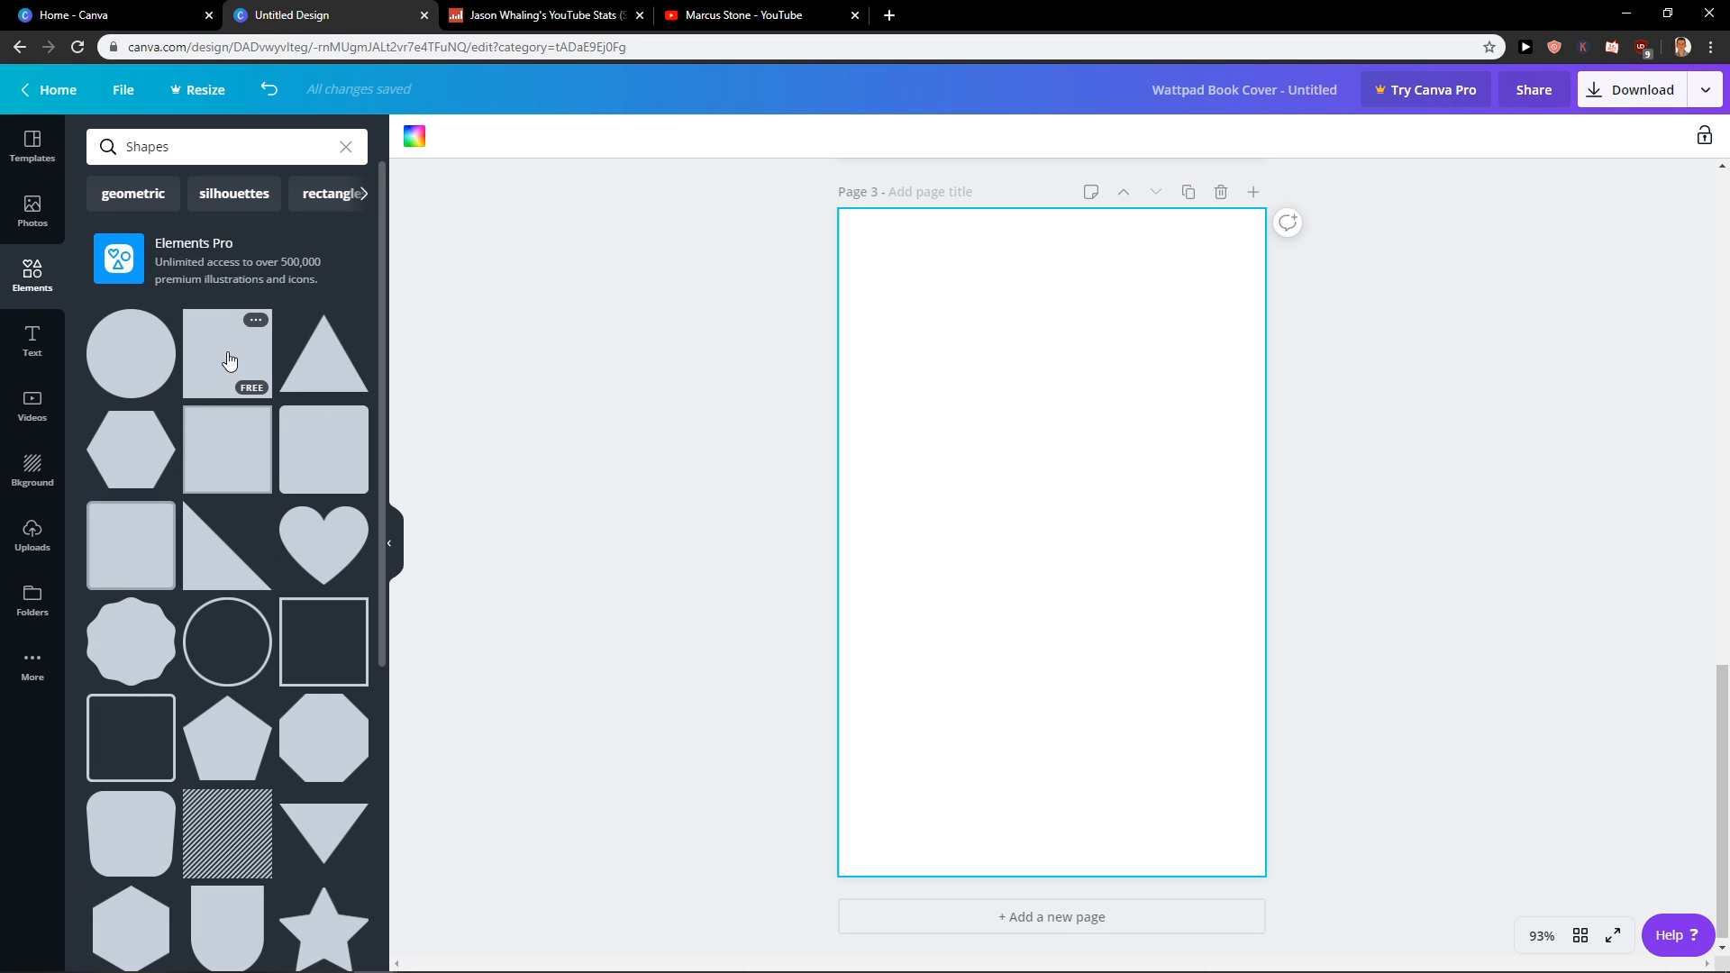
- Add a square, shrink it to a 44×44 orange badge in page 3's top-left corner
click(227, 354)
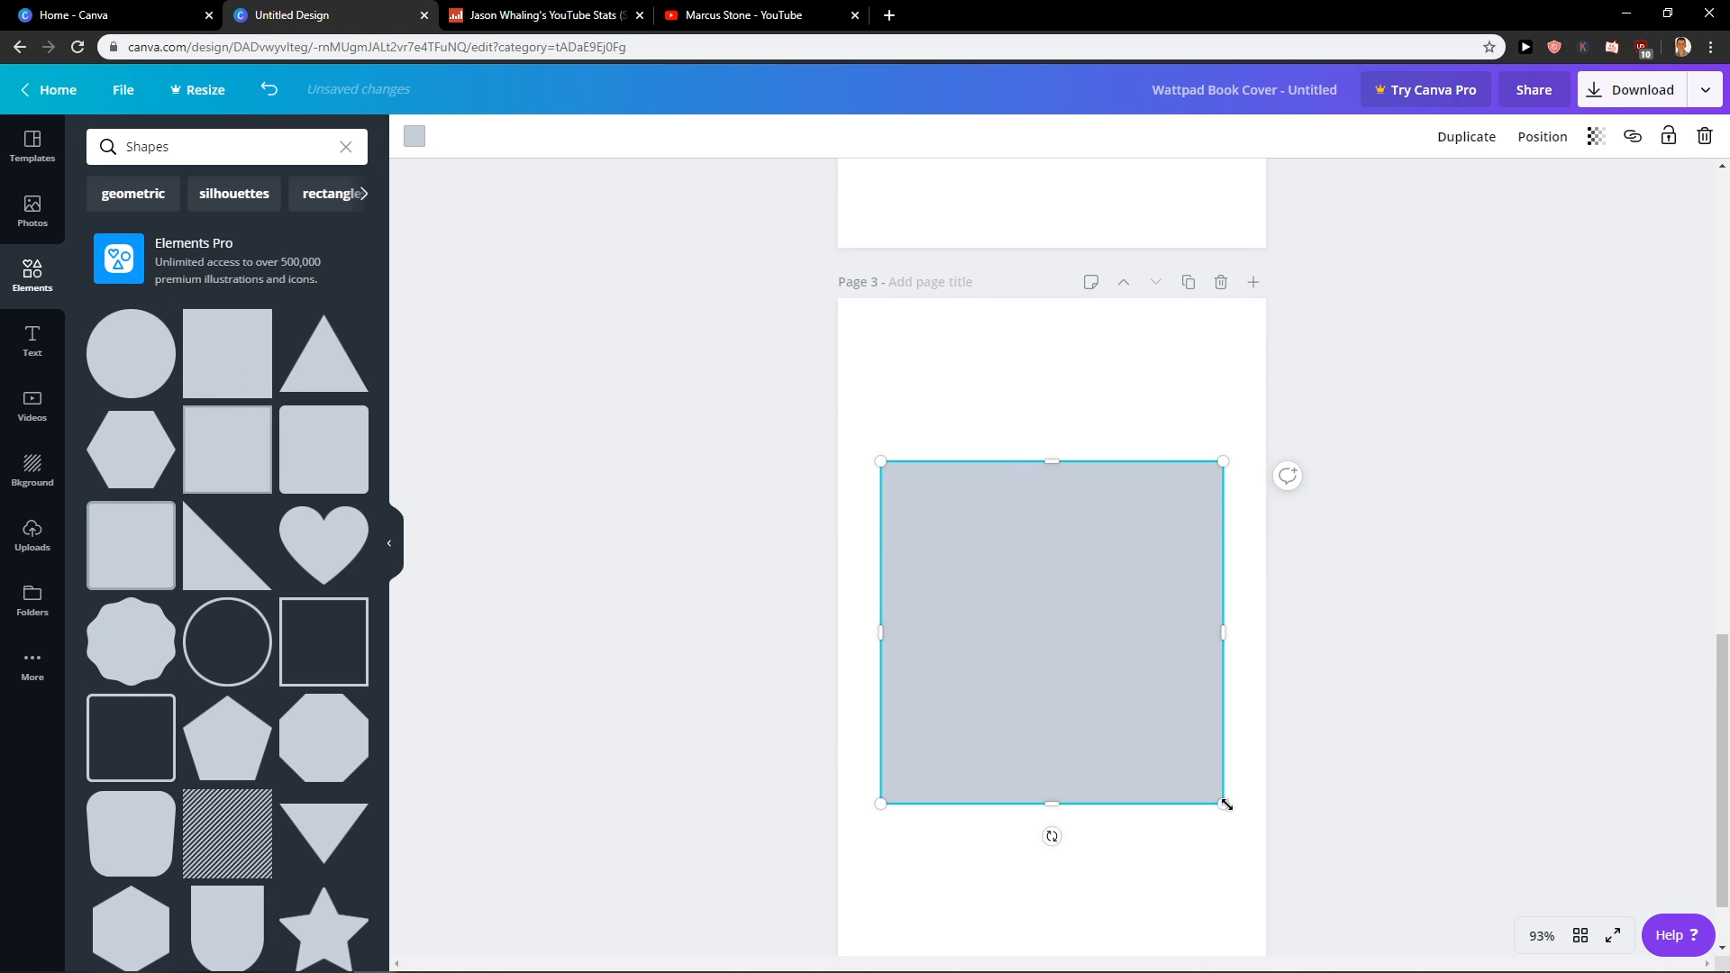
drag(1222, 803, 912, 503)
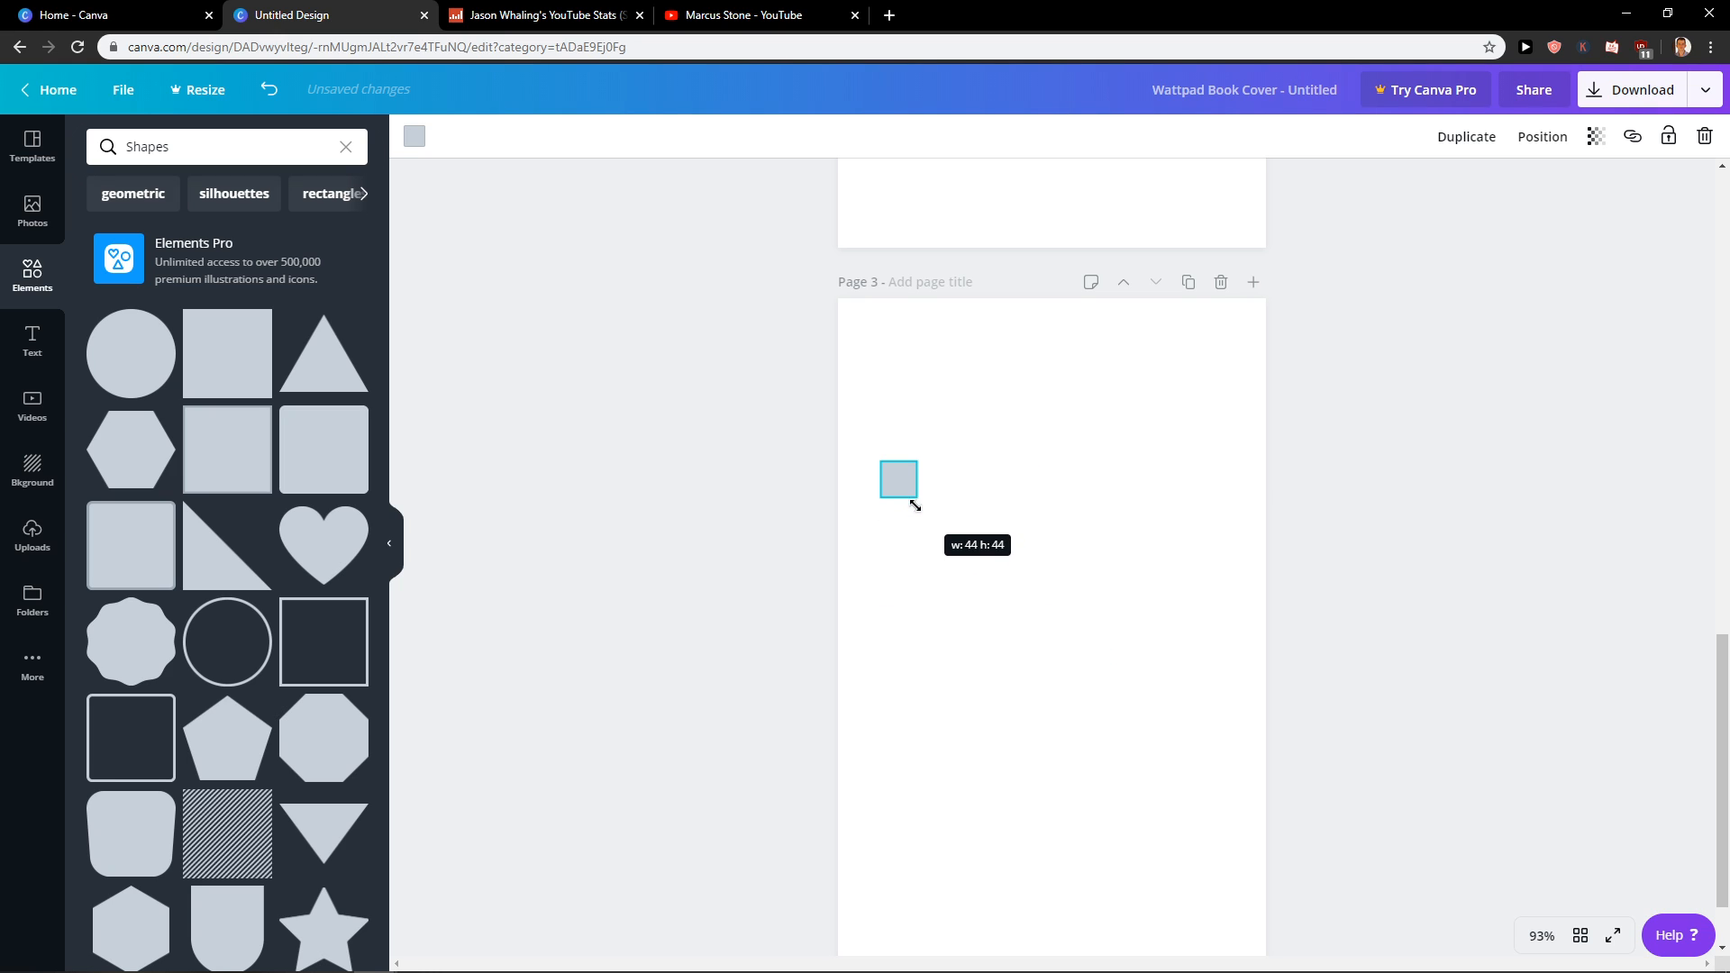
drag(897, 479, 879, 320)
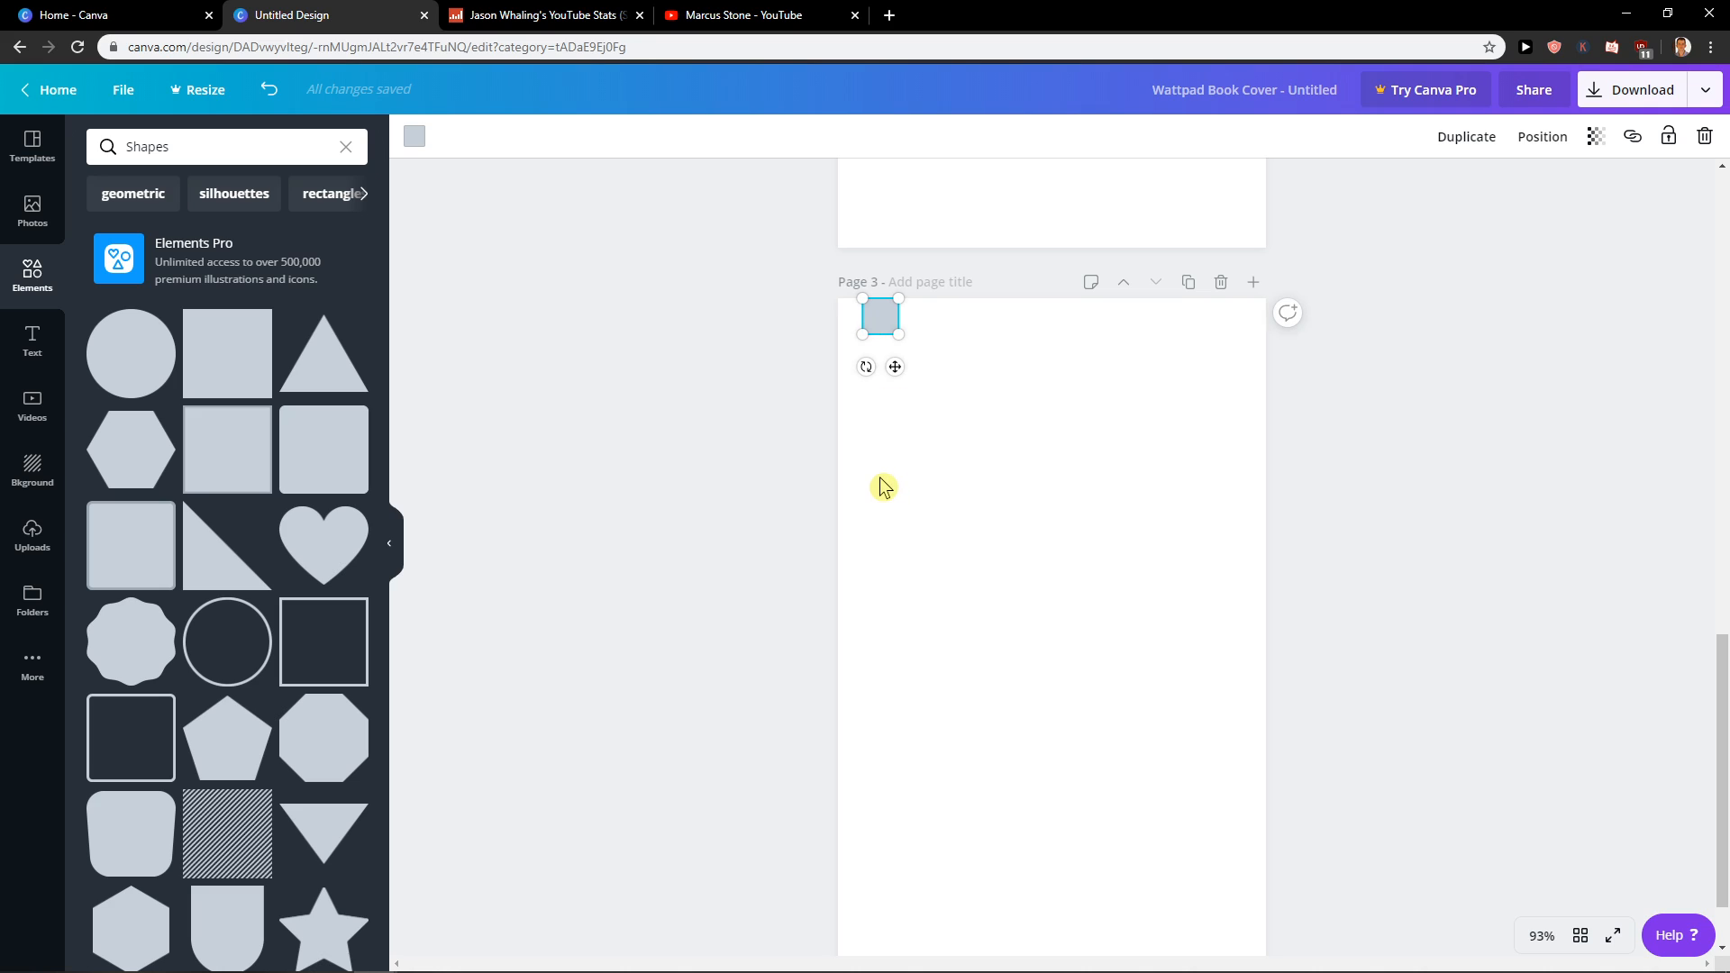
mouse_move(1197, 366)
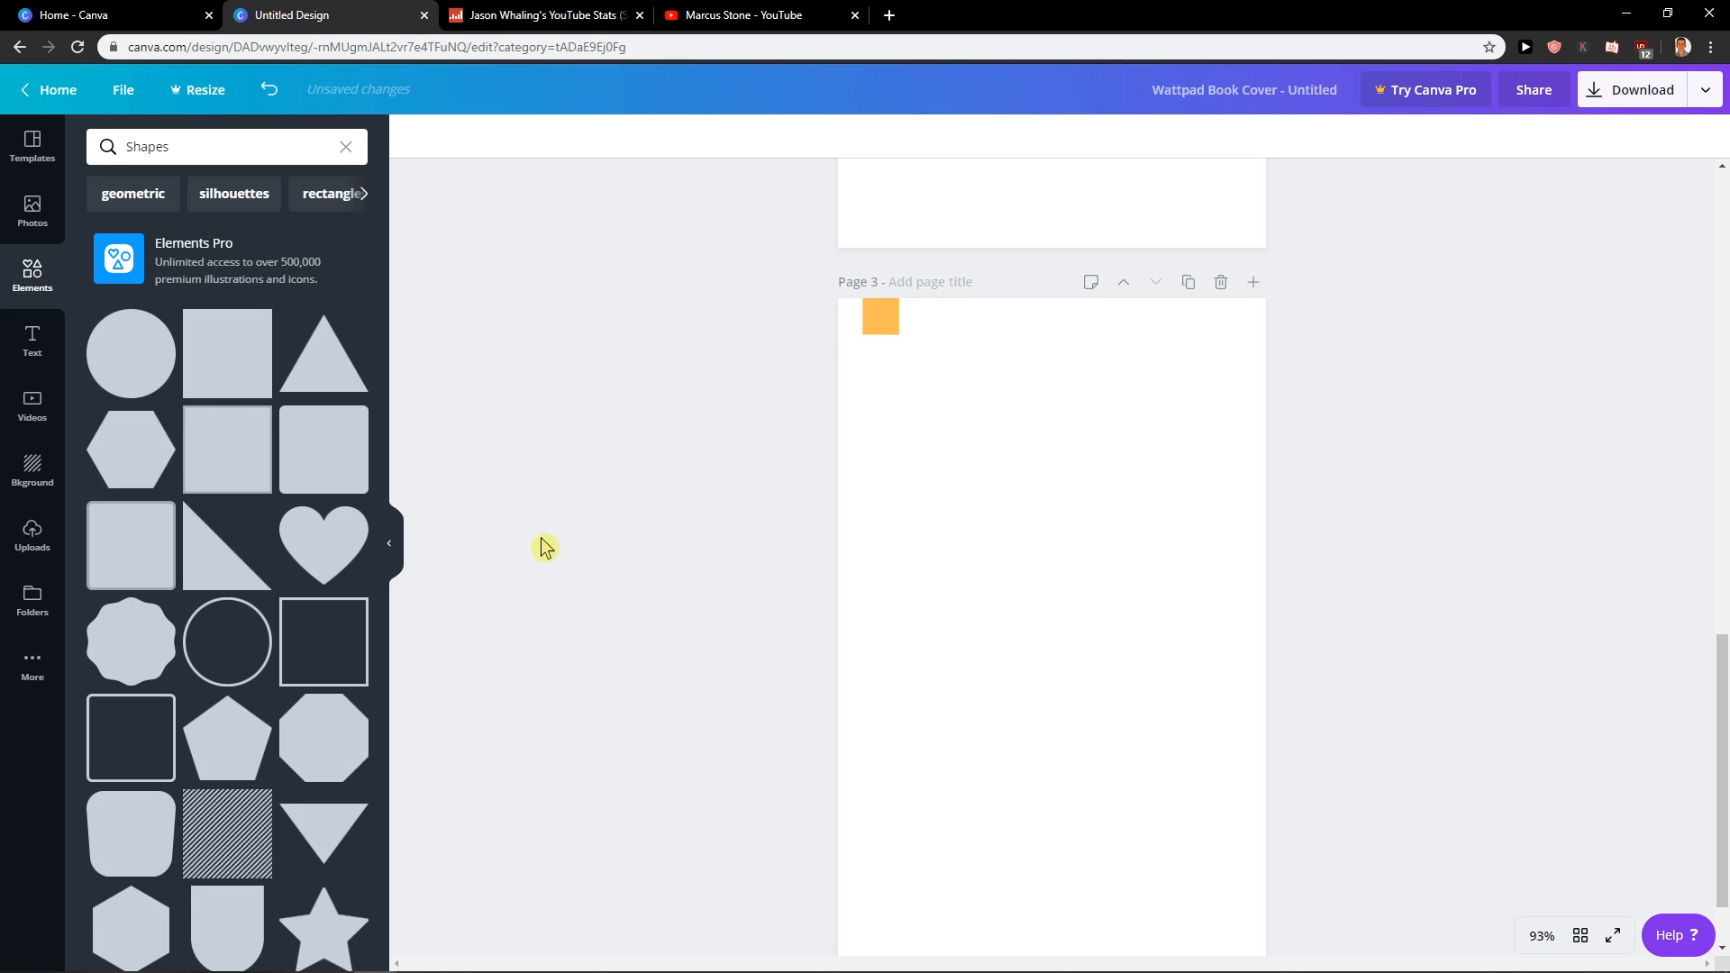
click(881, 317)
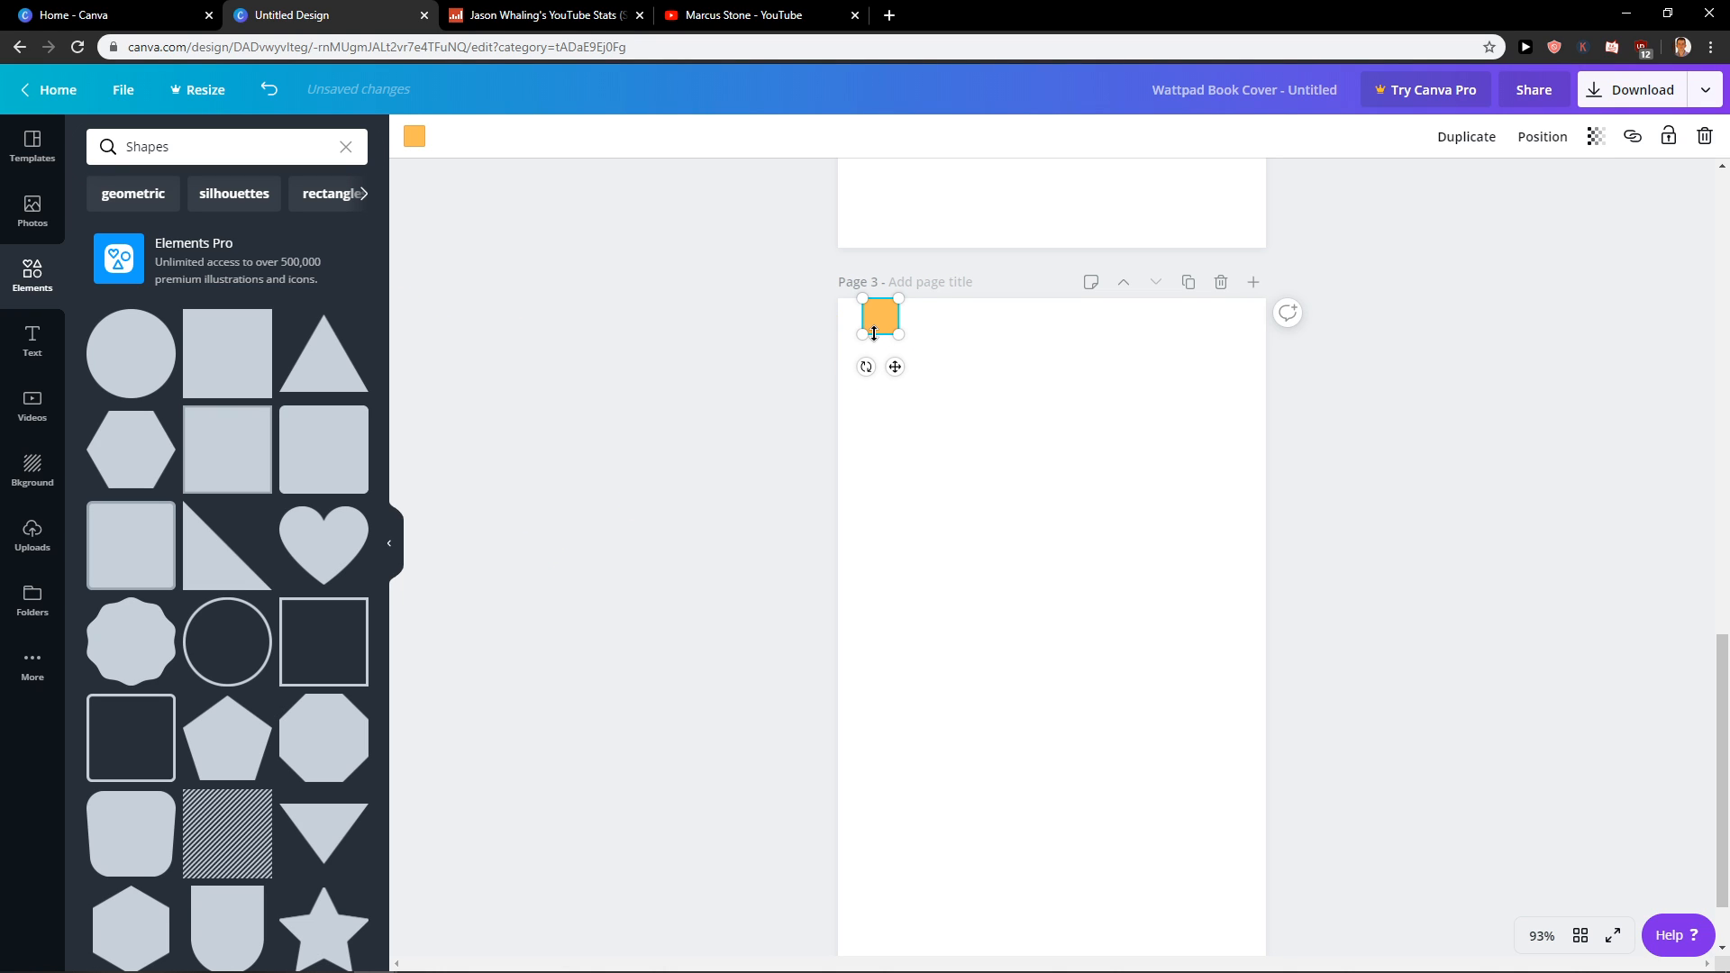
click(1424, 391)
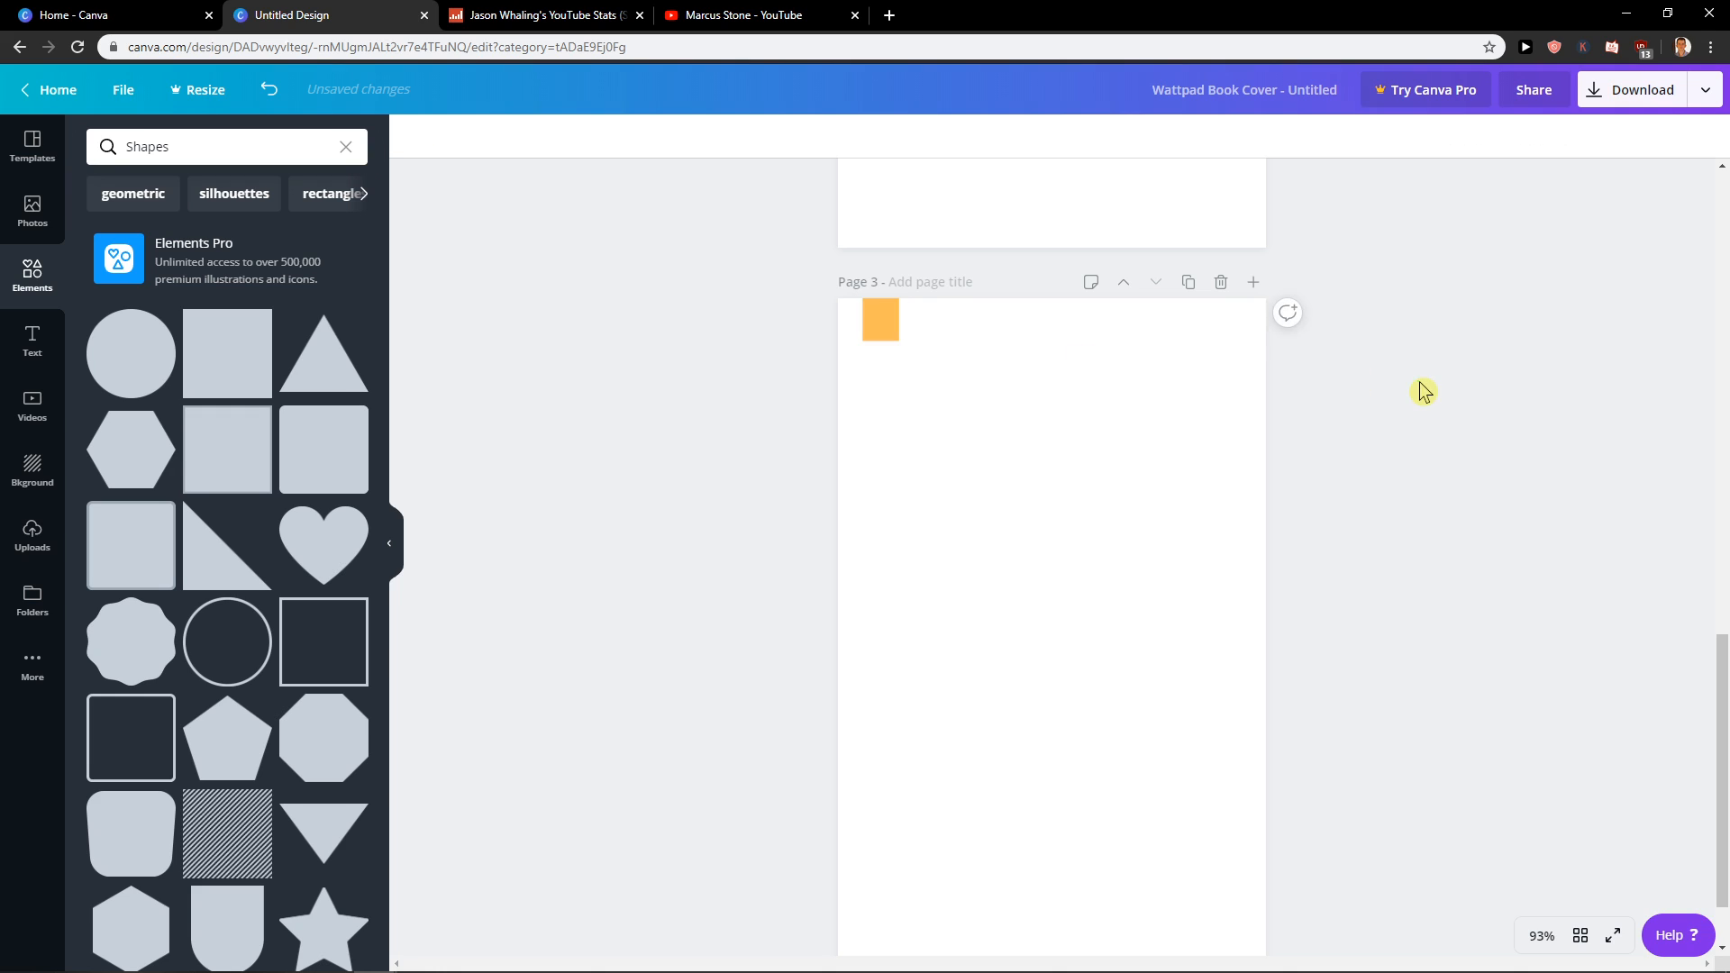
- Add a text box reading 2 in Open Sans Extra Bold over the orange square
click(33, 340)
text(2)
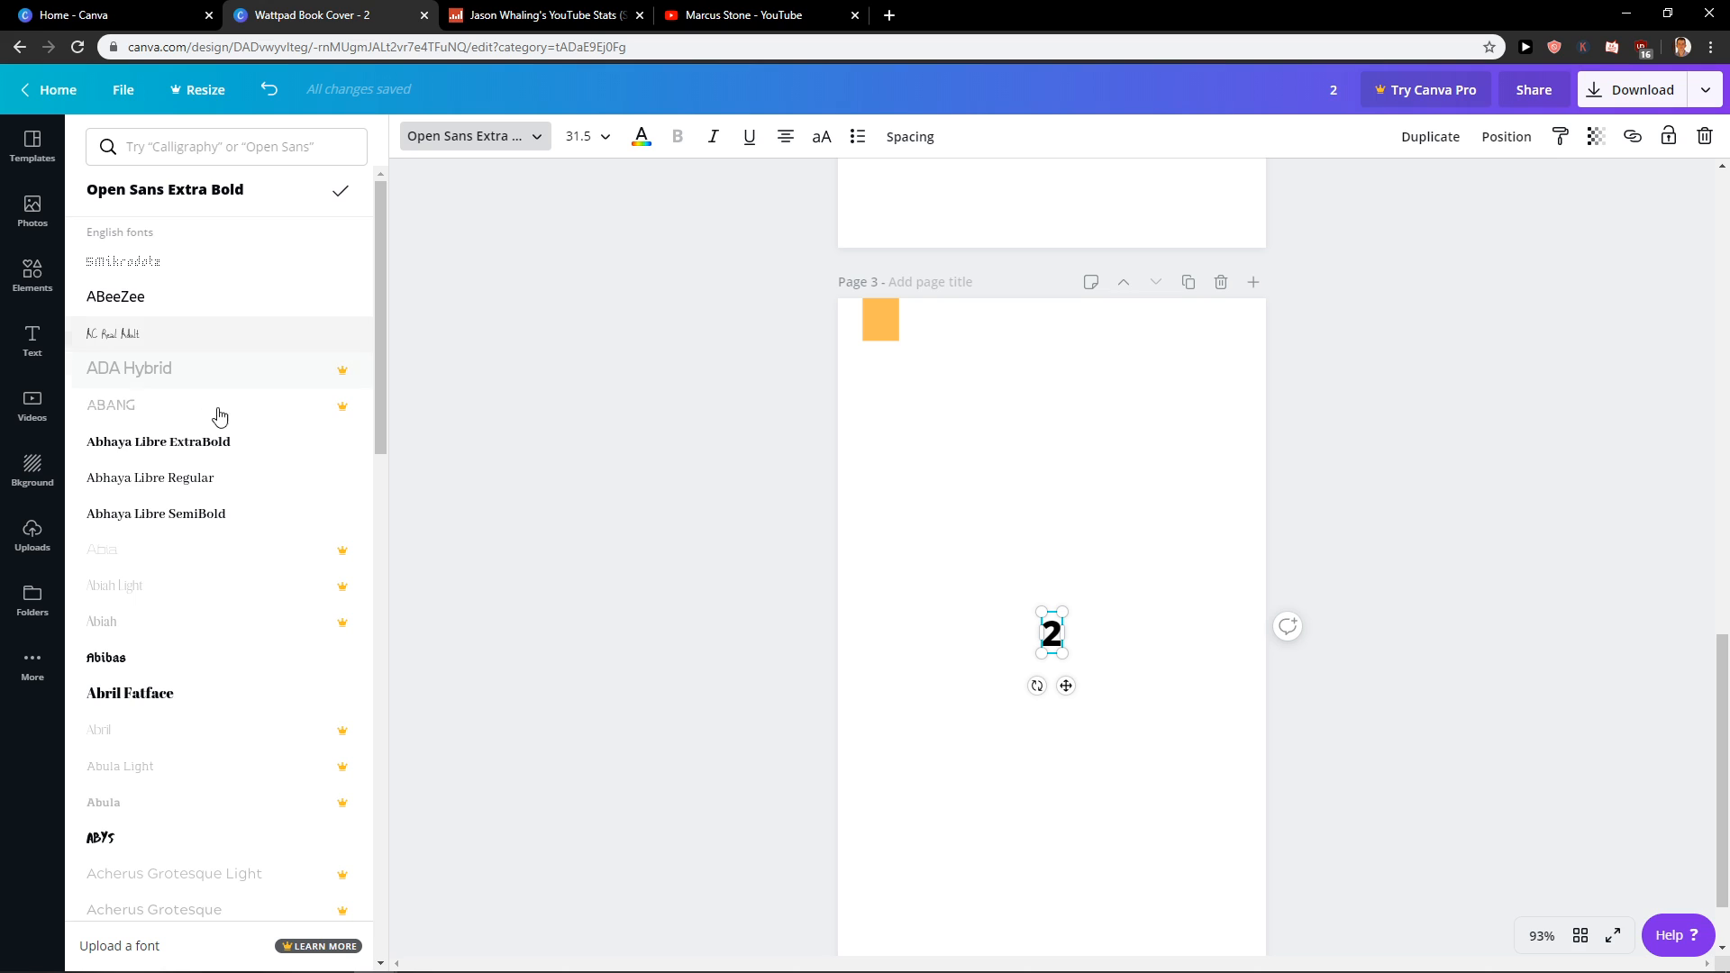
scroll(down, 3)
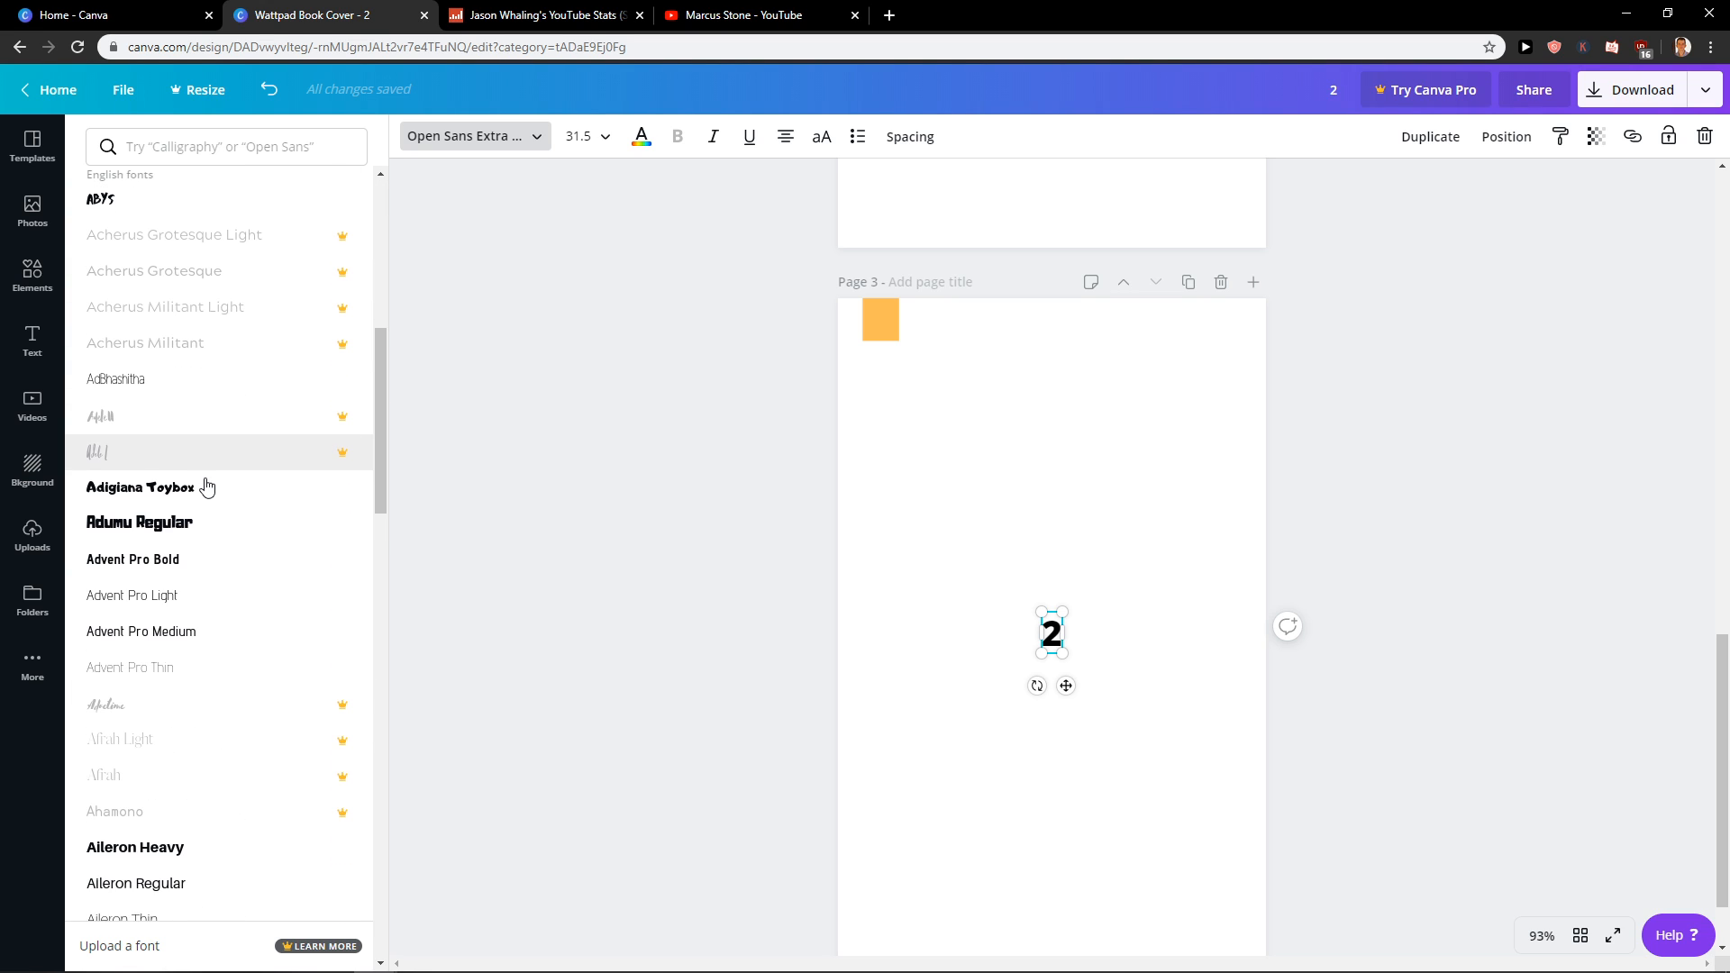
scroll(down, 3)
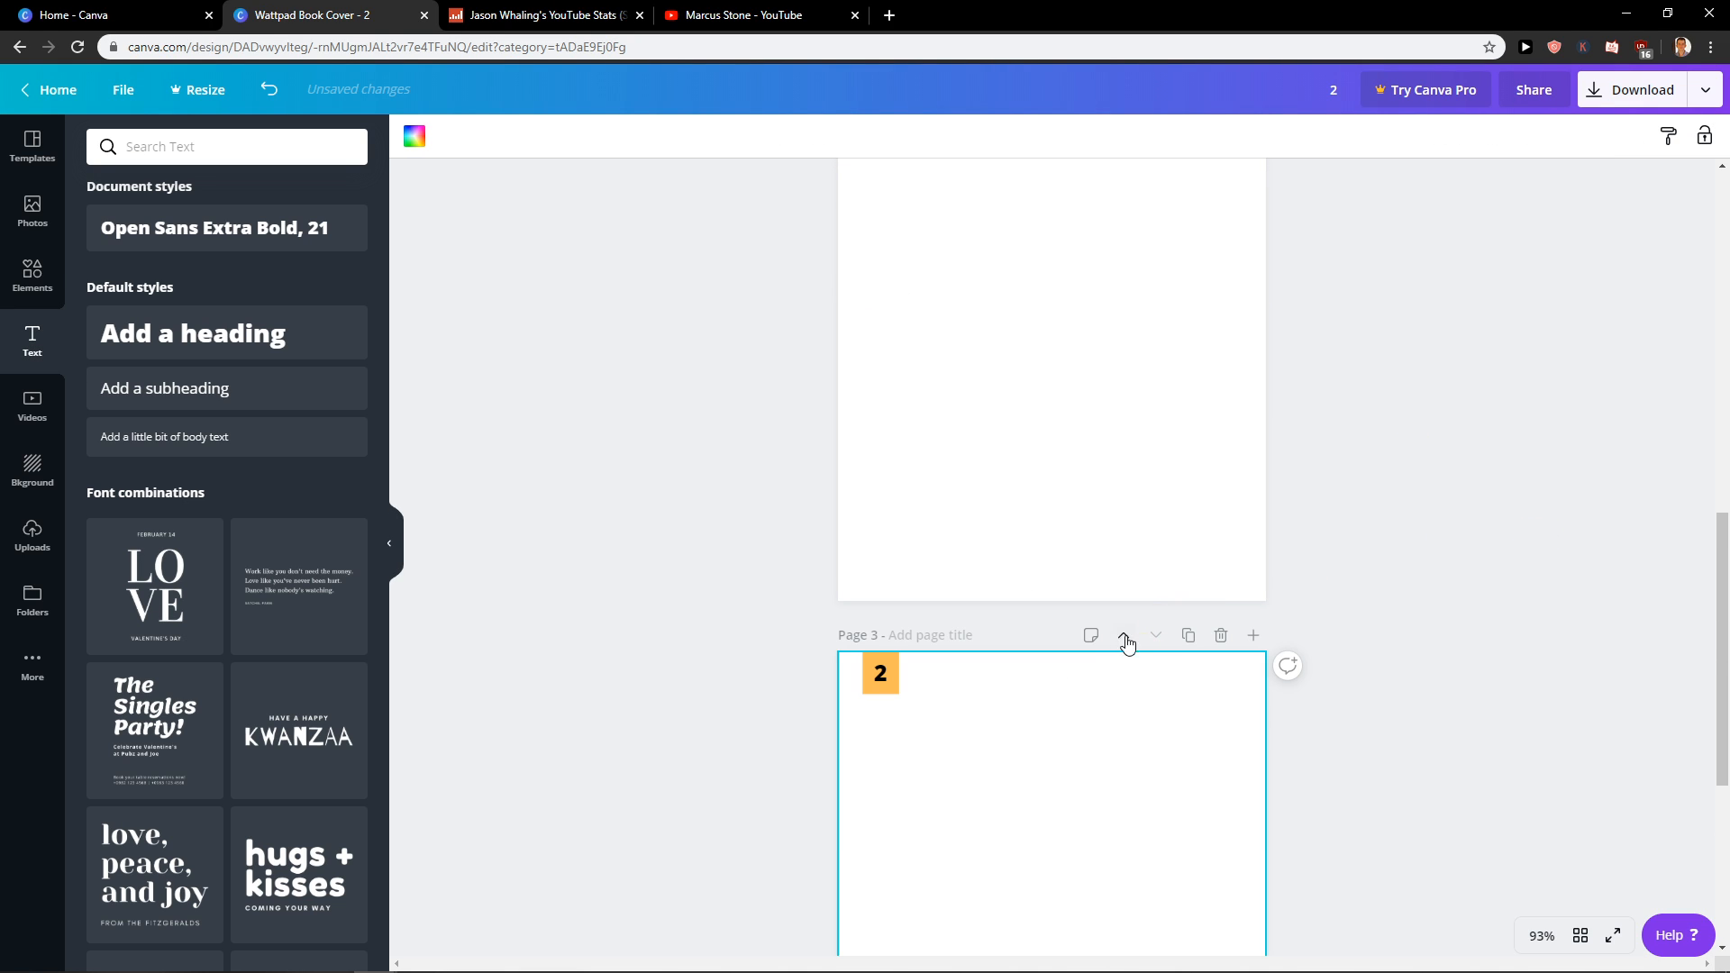
mouse_move(1191, 636)
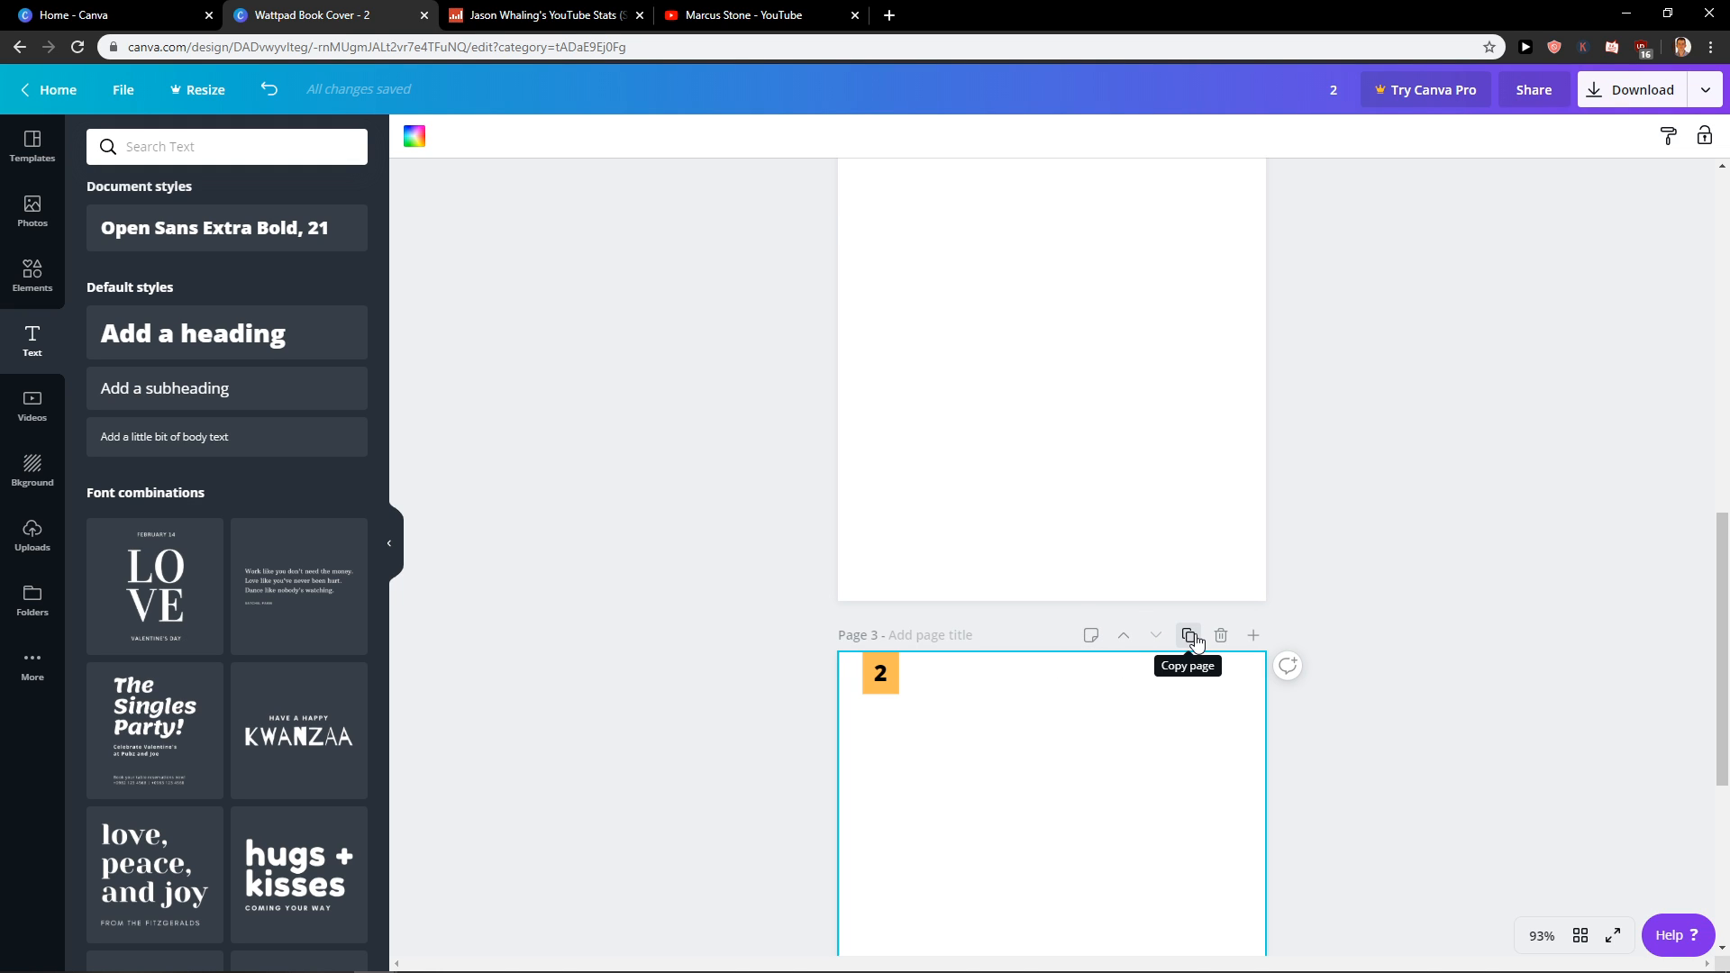
- Duplicate page 3 into pages 4 and 5, retyping page 5's badge as 5
click(1189, 636)
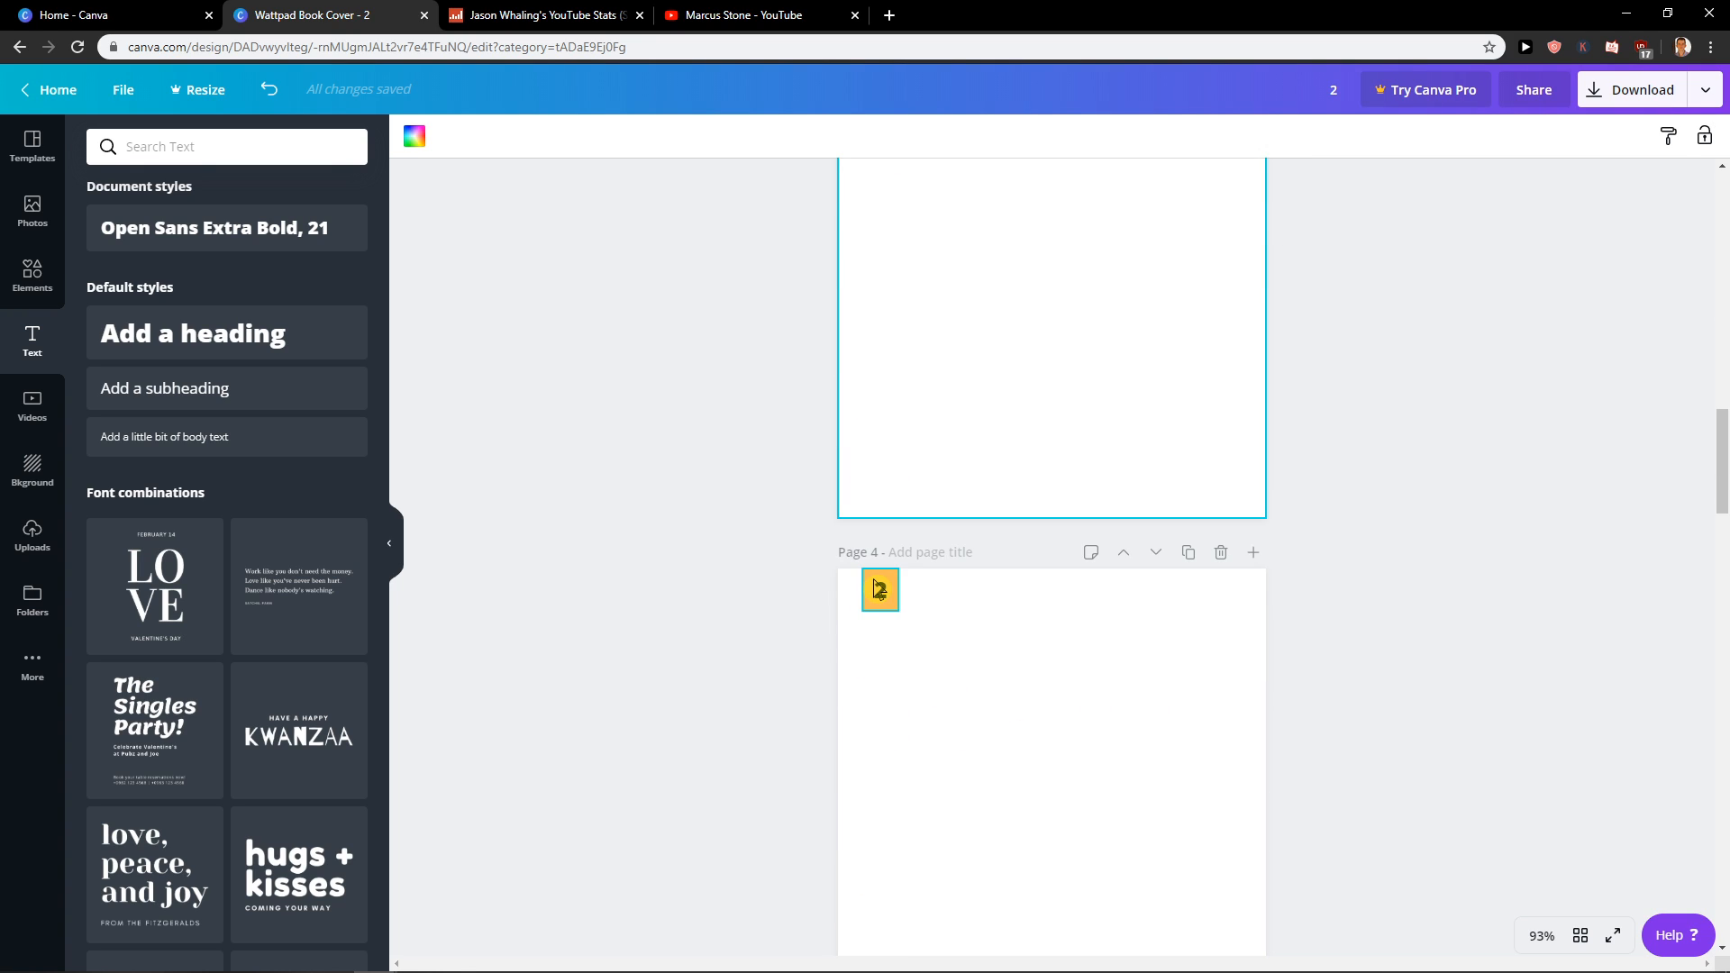
click(879, 590)
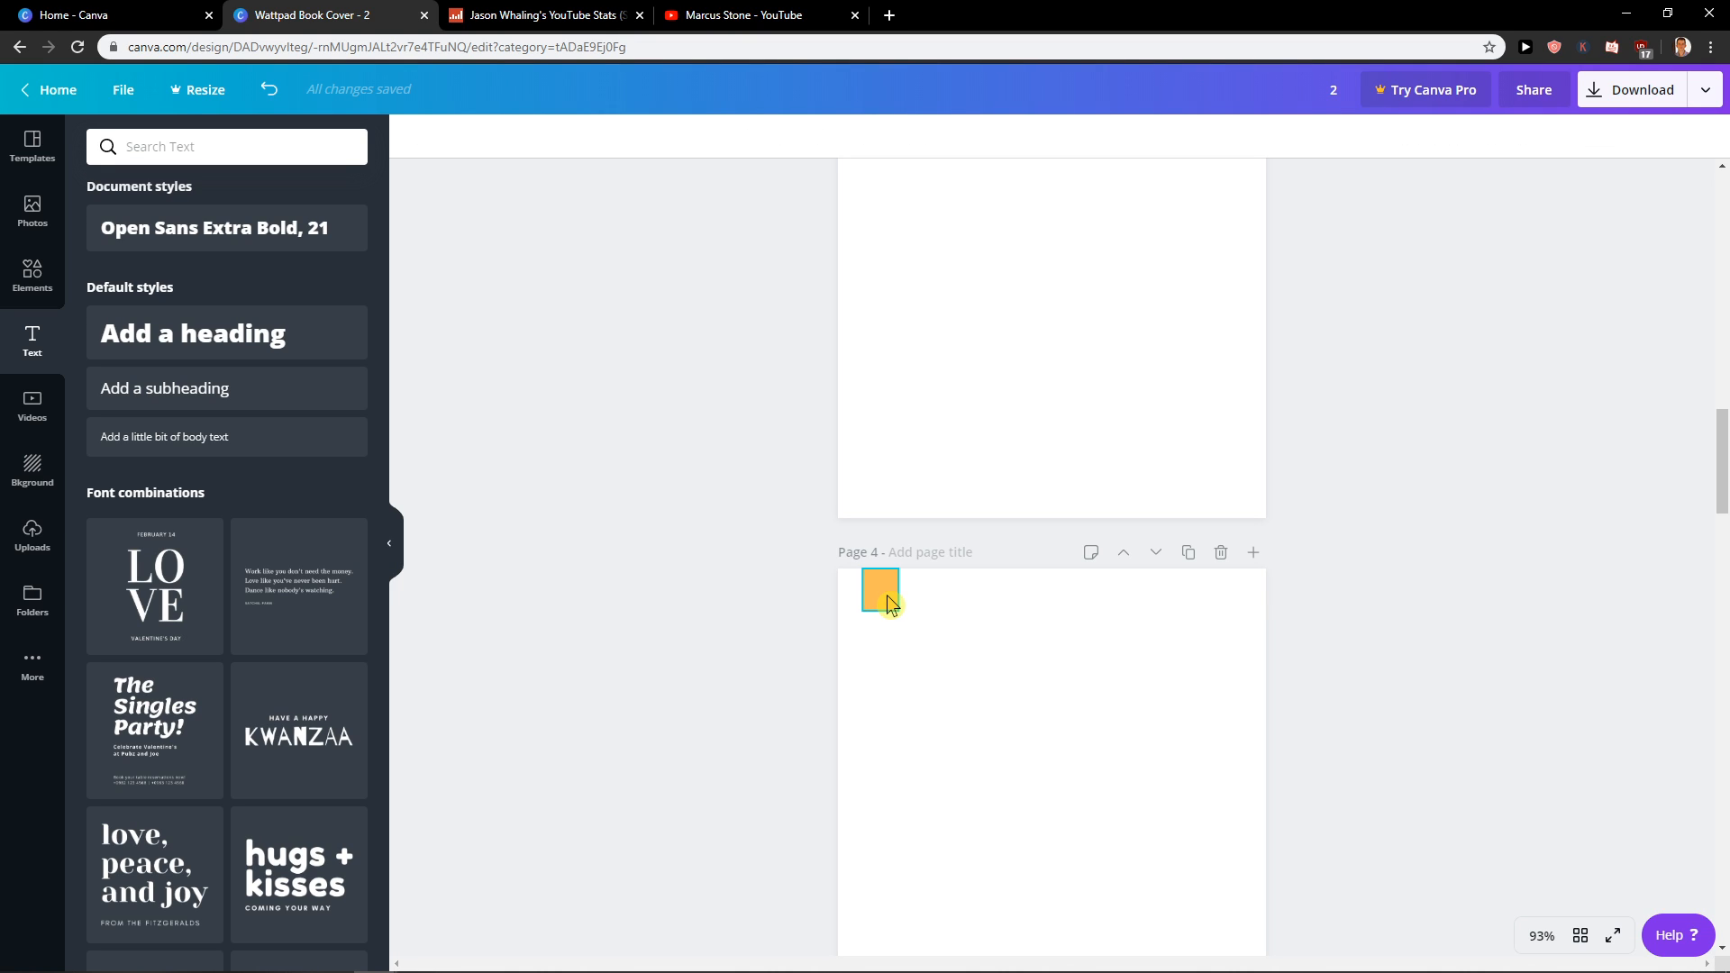
text(2)
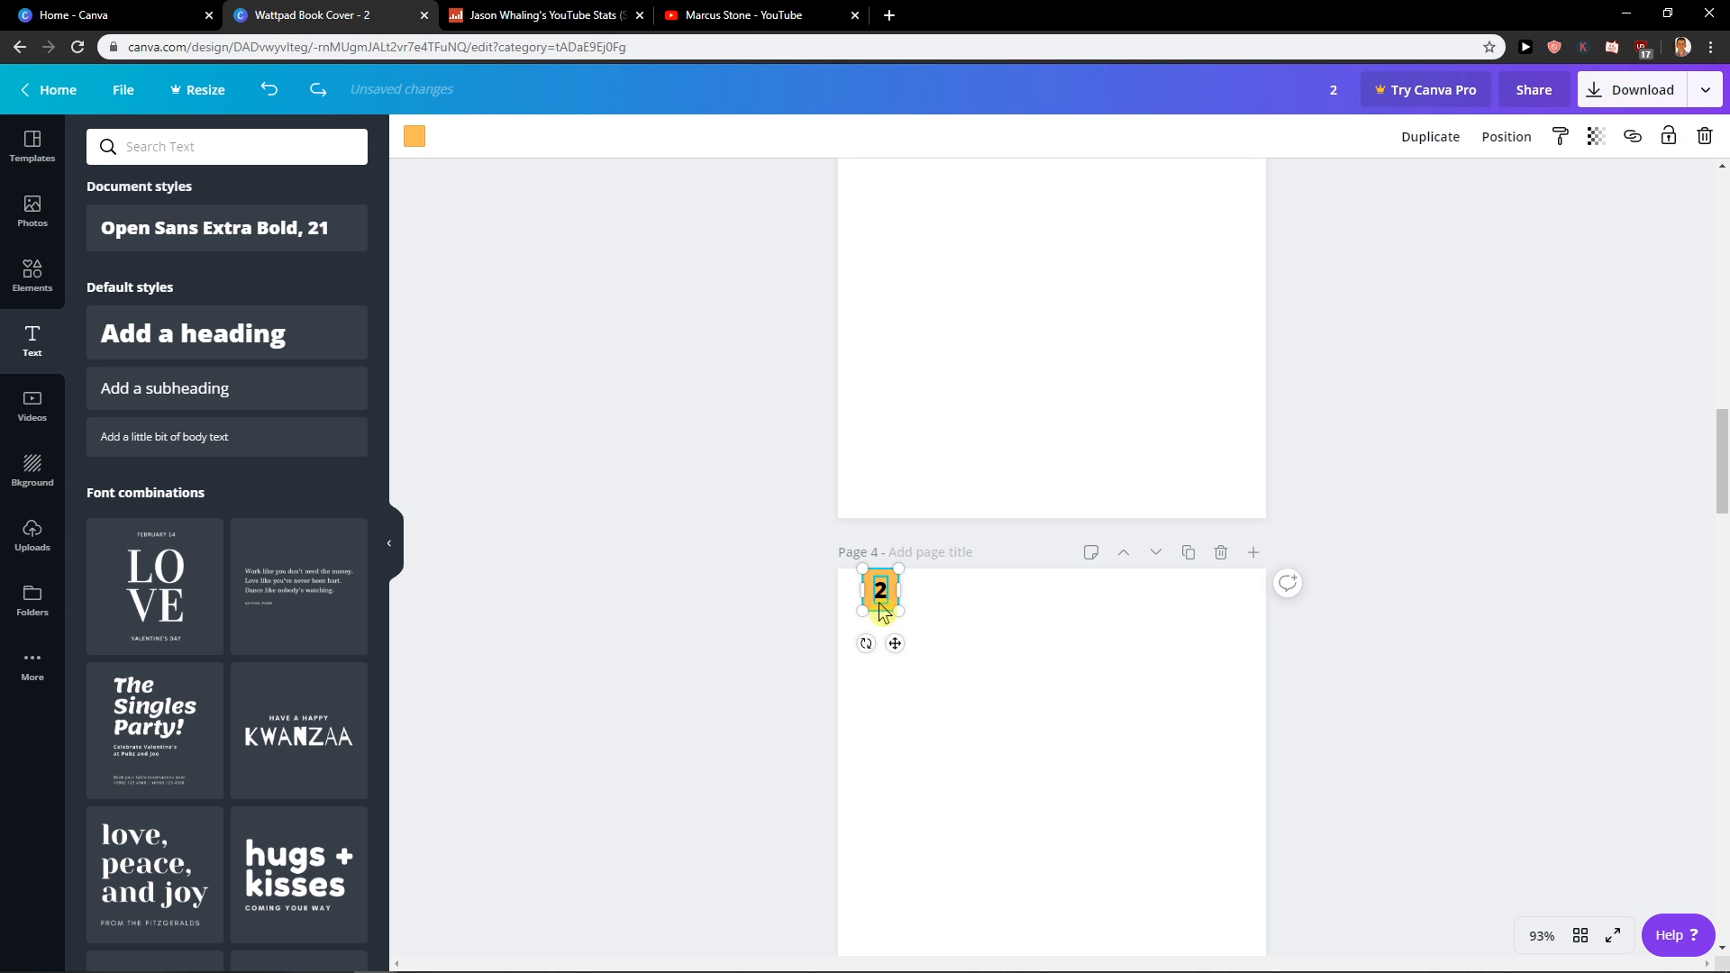
double_click(880, 589)
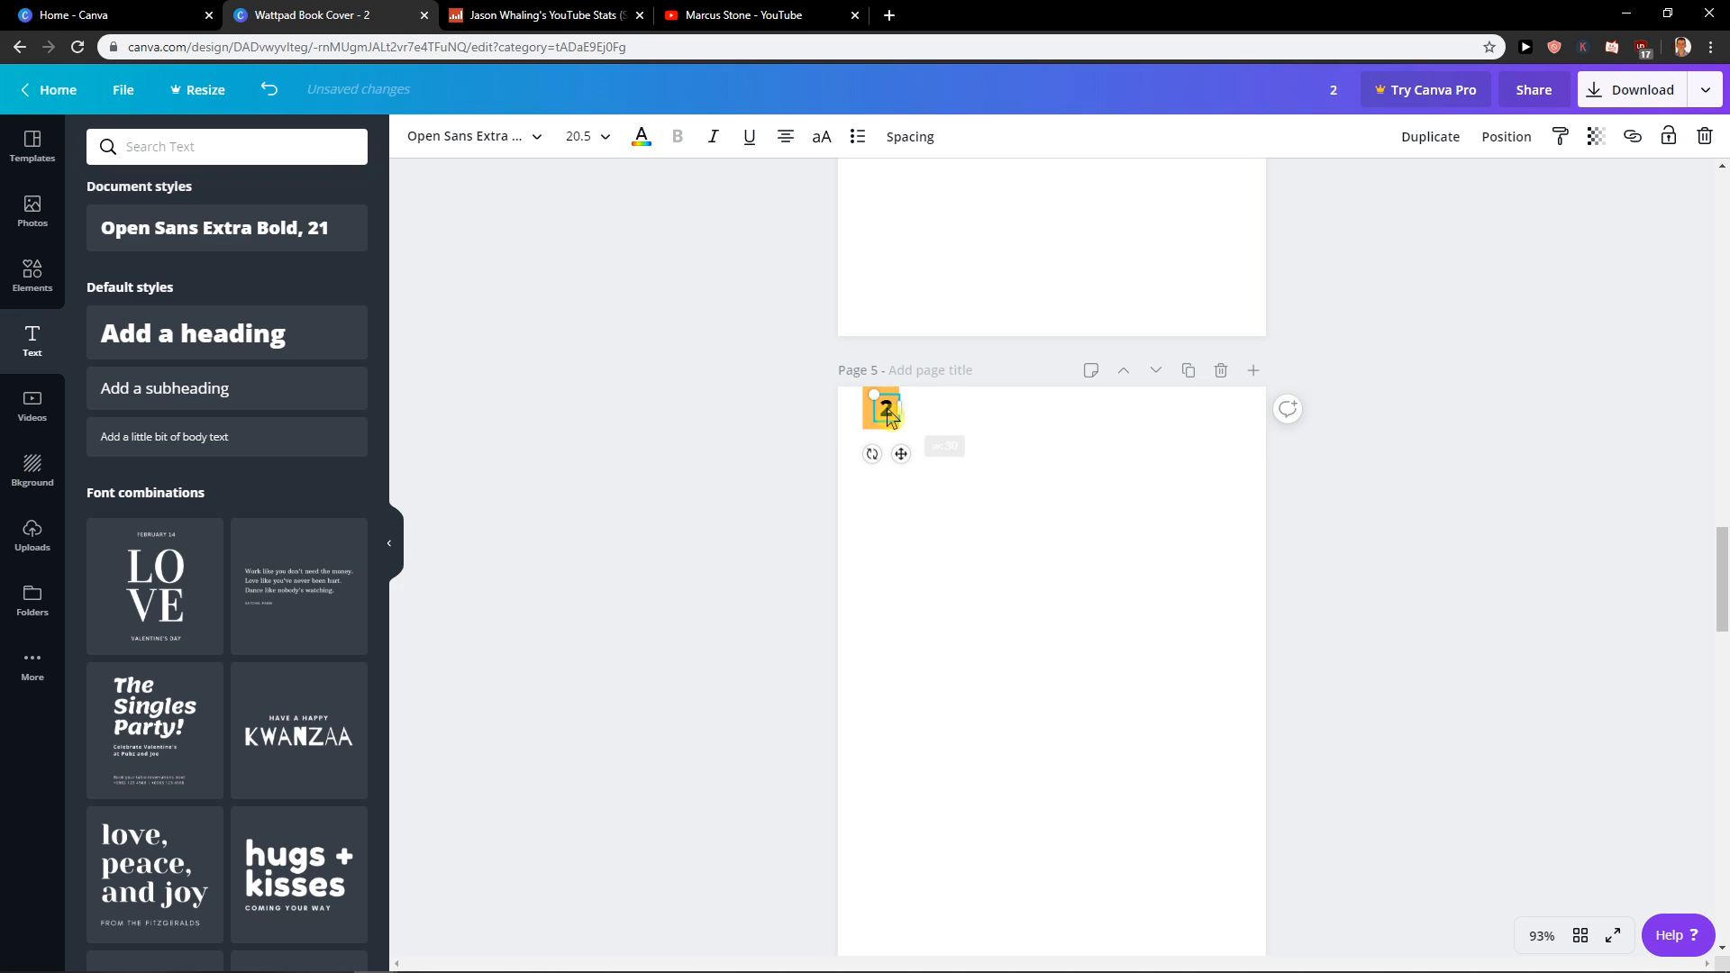
text(5)
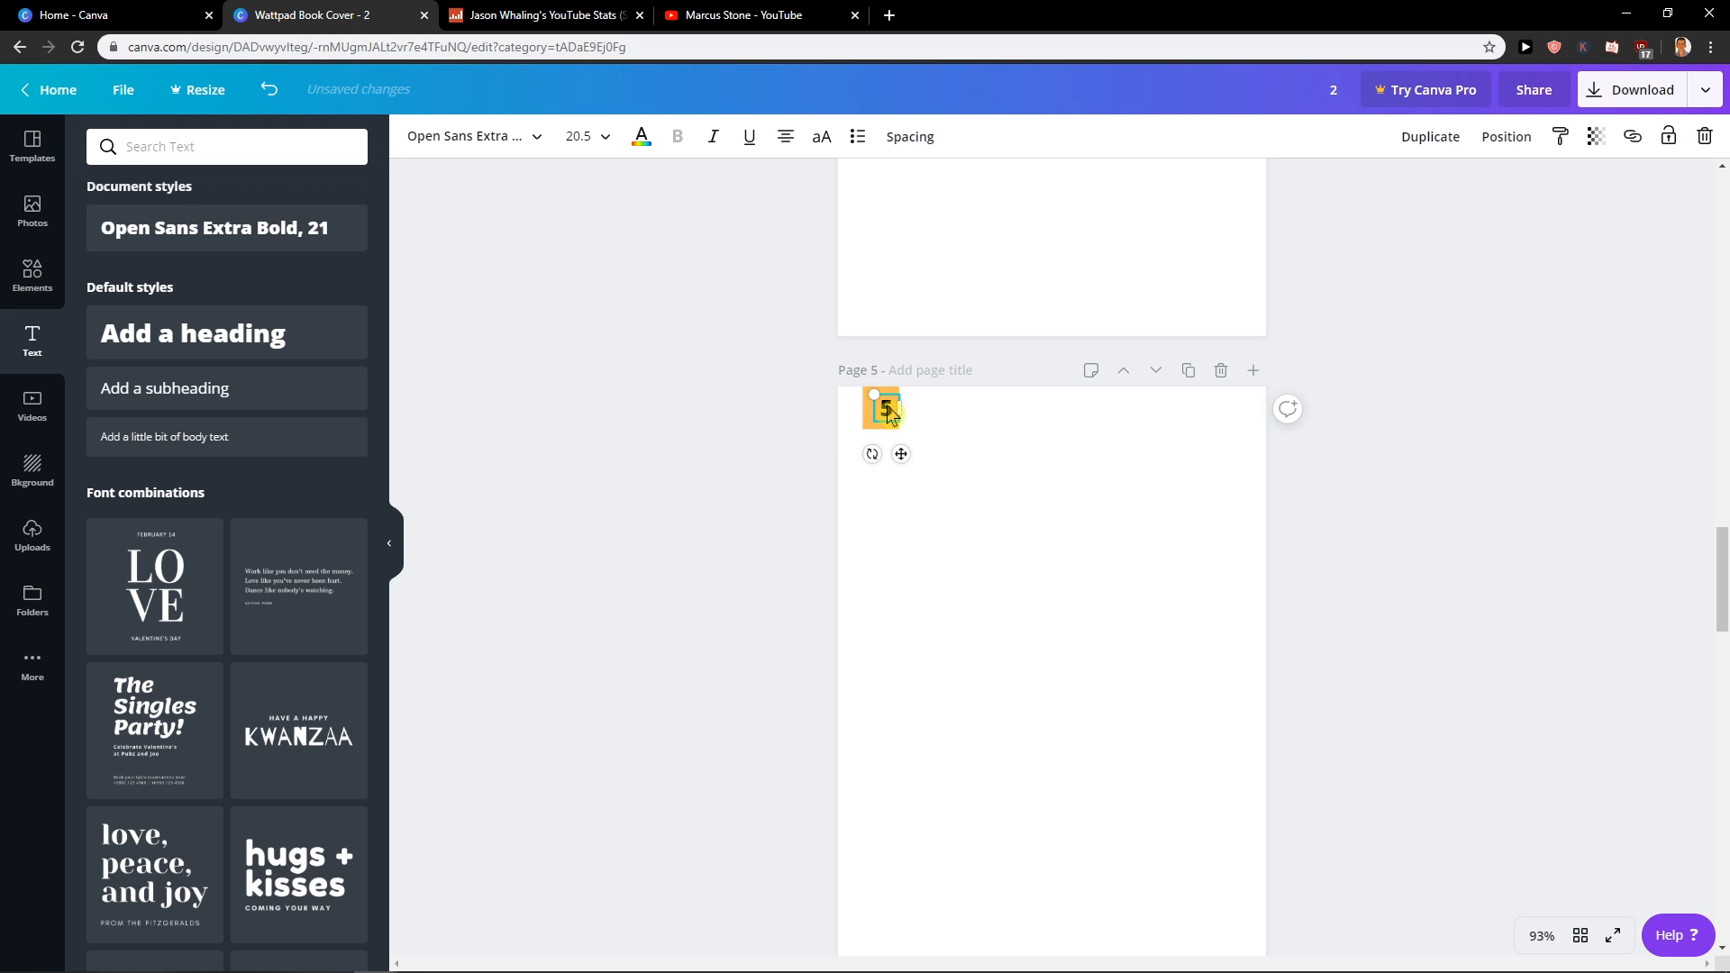
click(1507, 537)
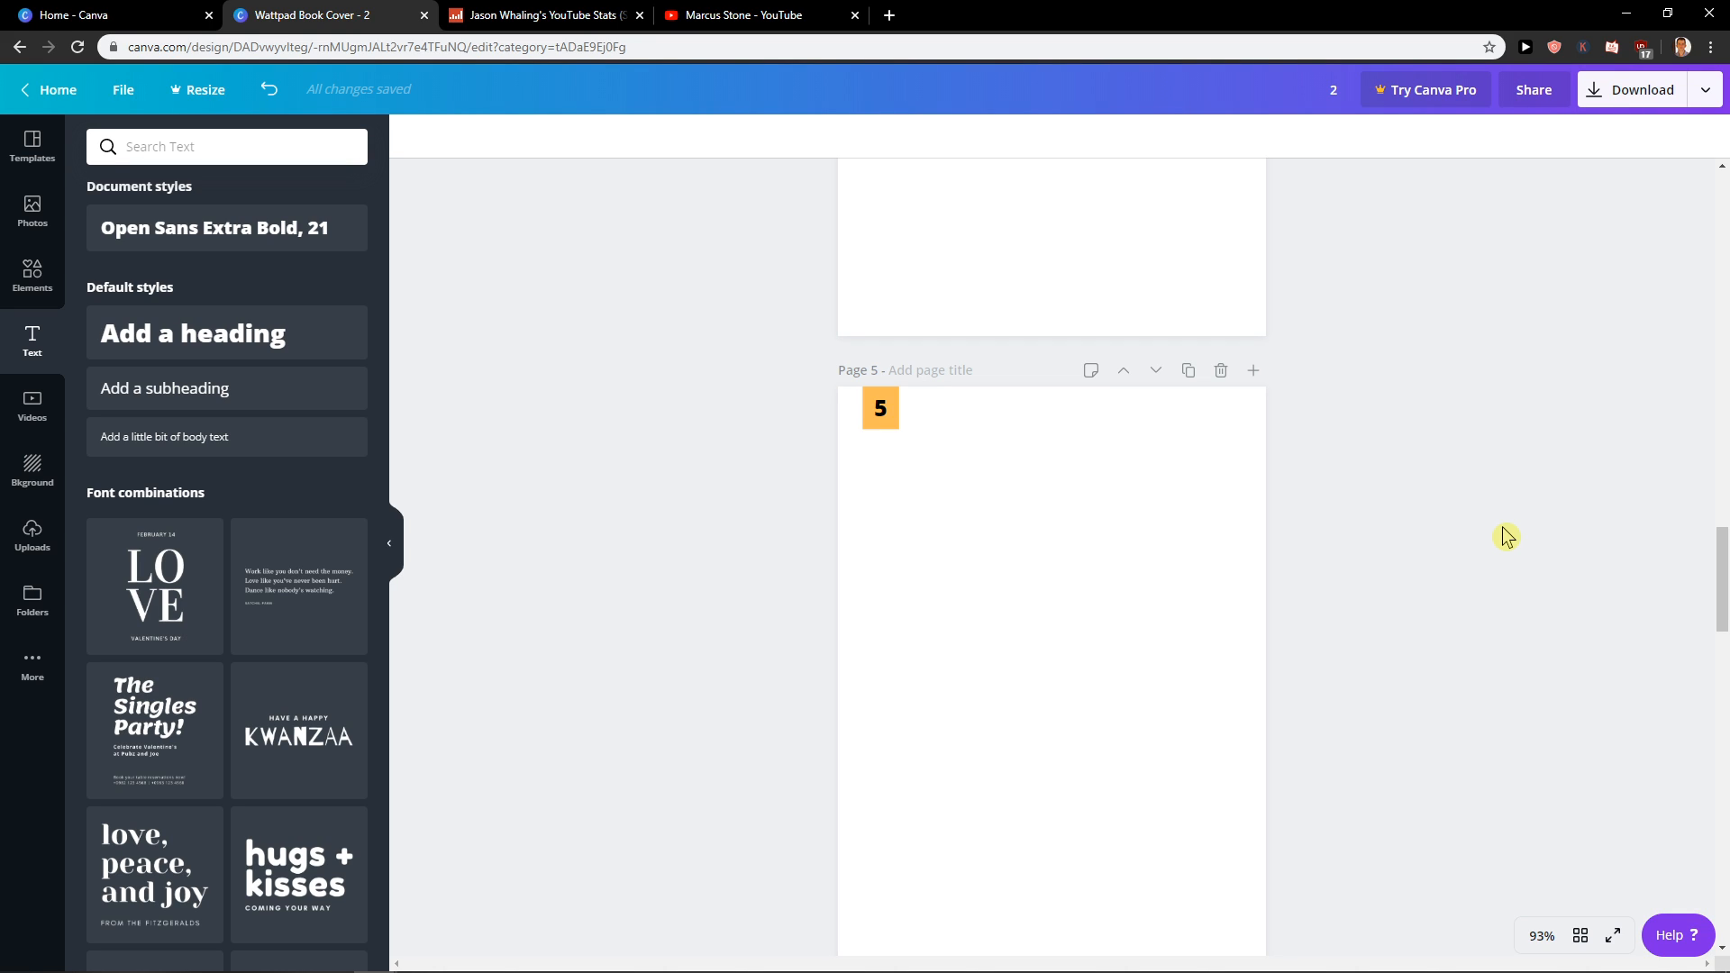
mouse_move(1418, 116)
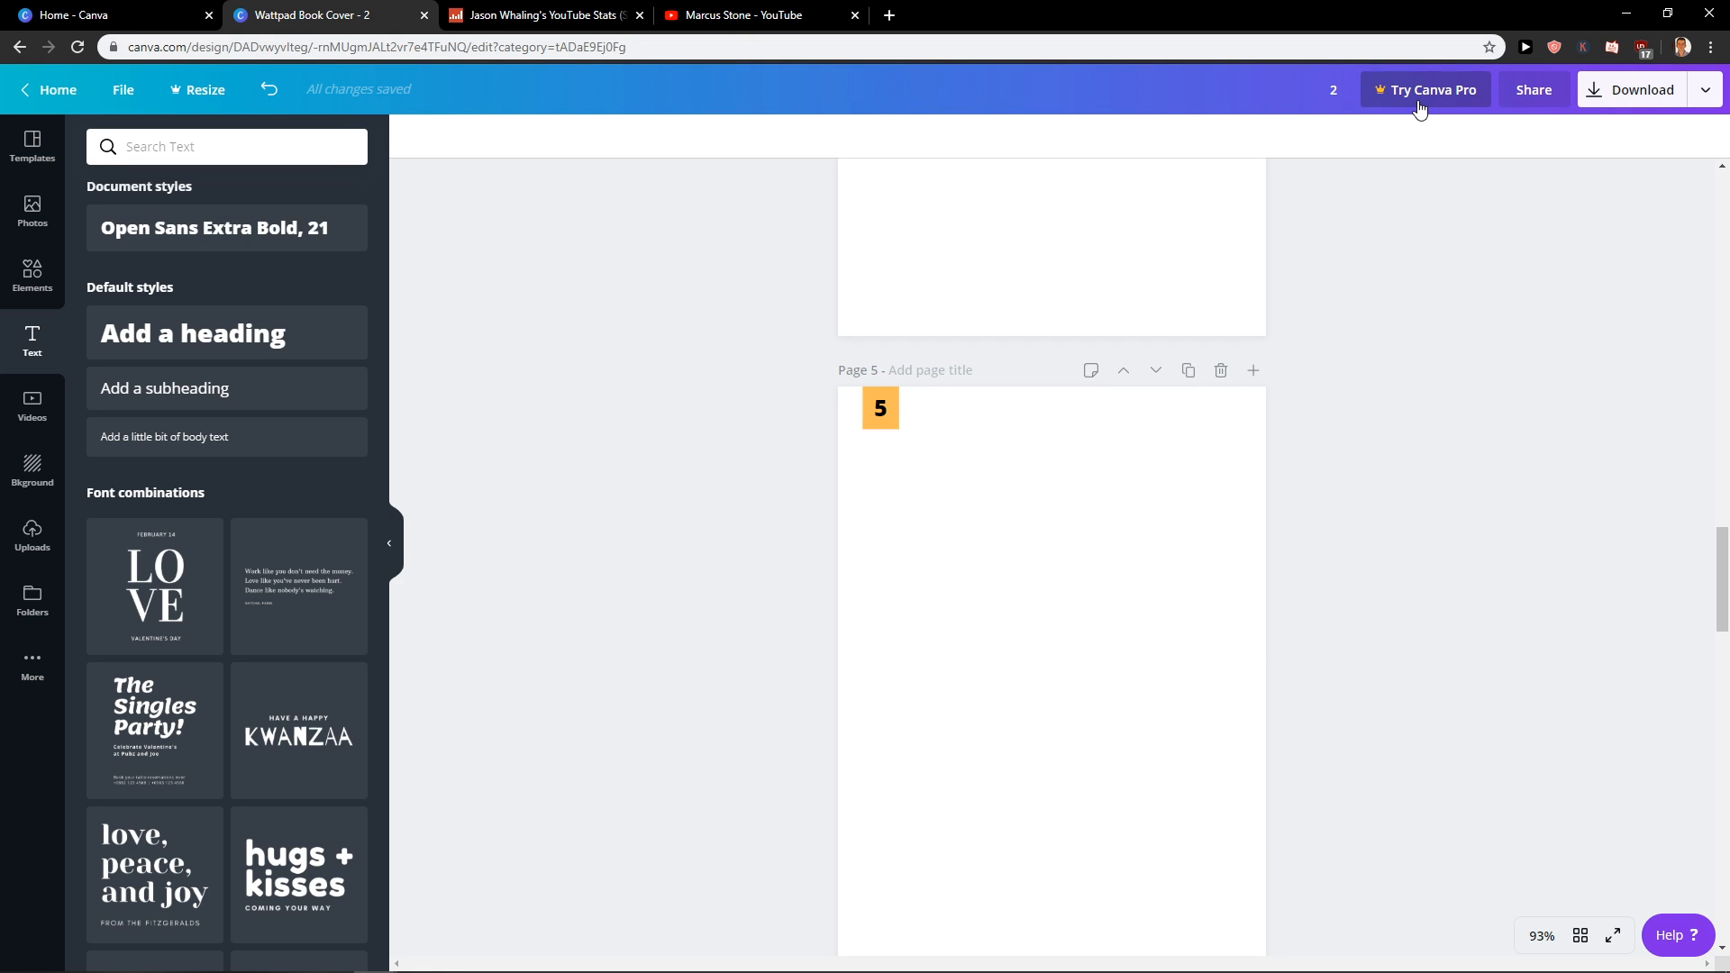
mouse_move(1467, 85)
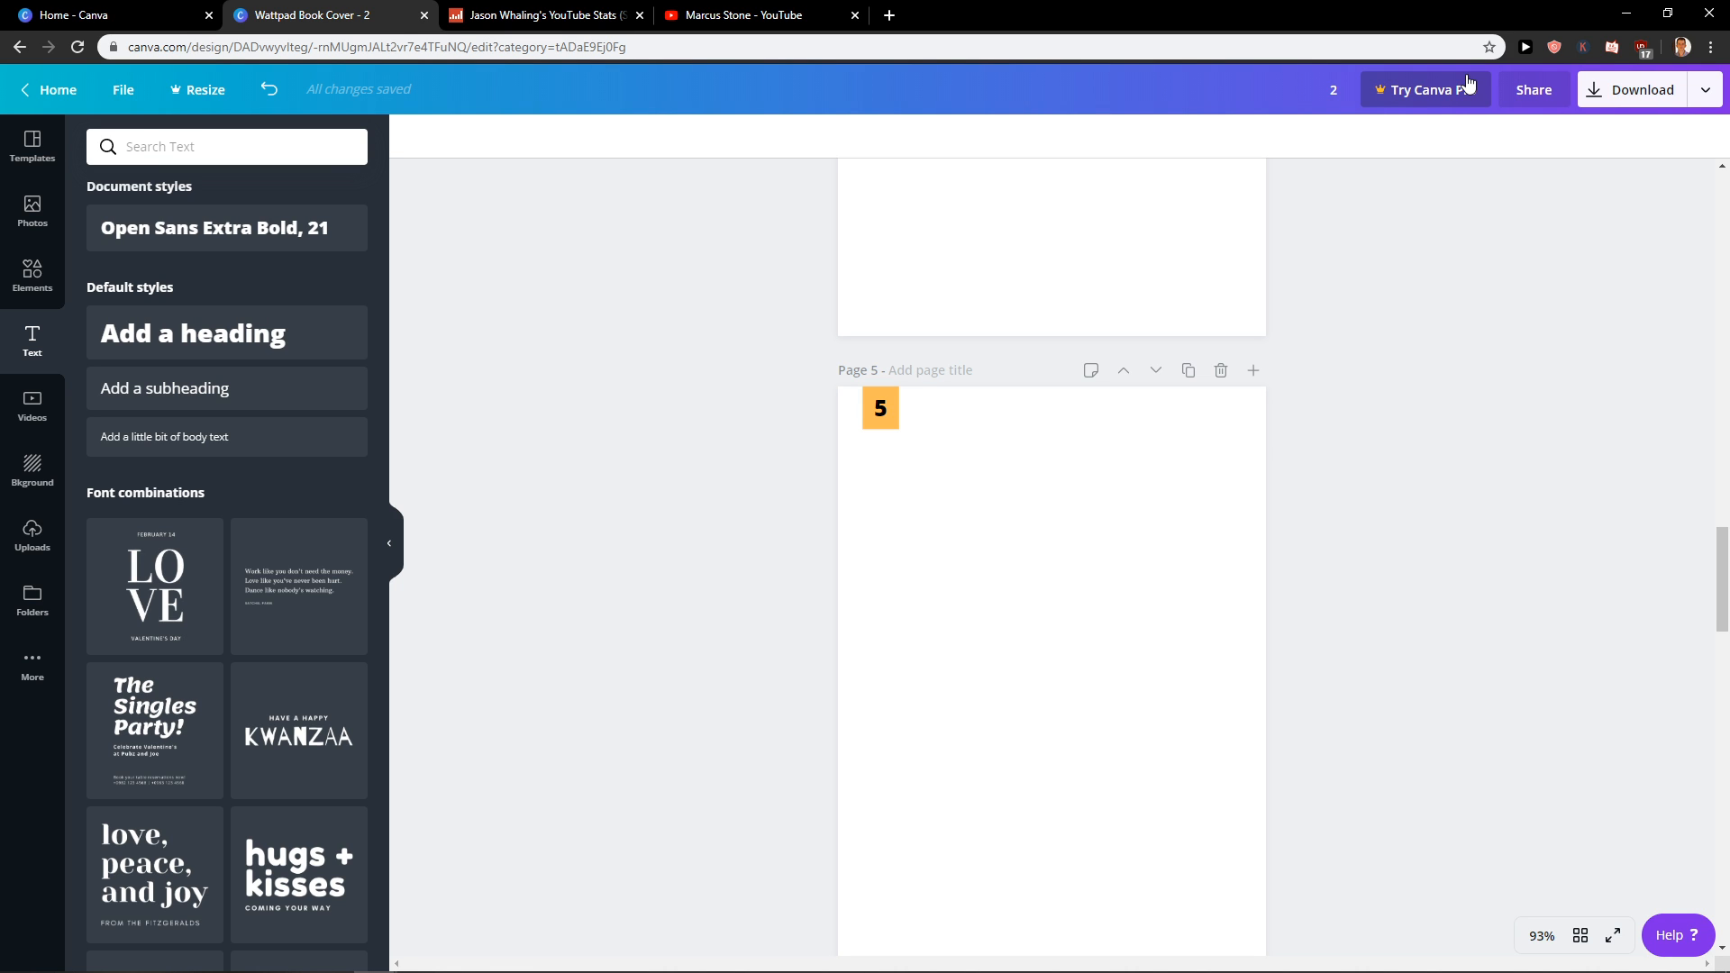
mouse_move(1466, 87)
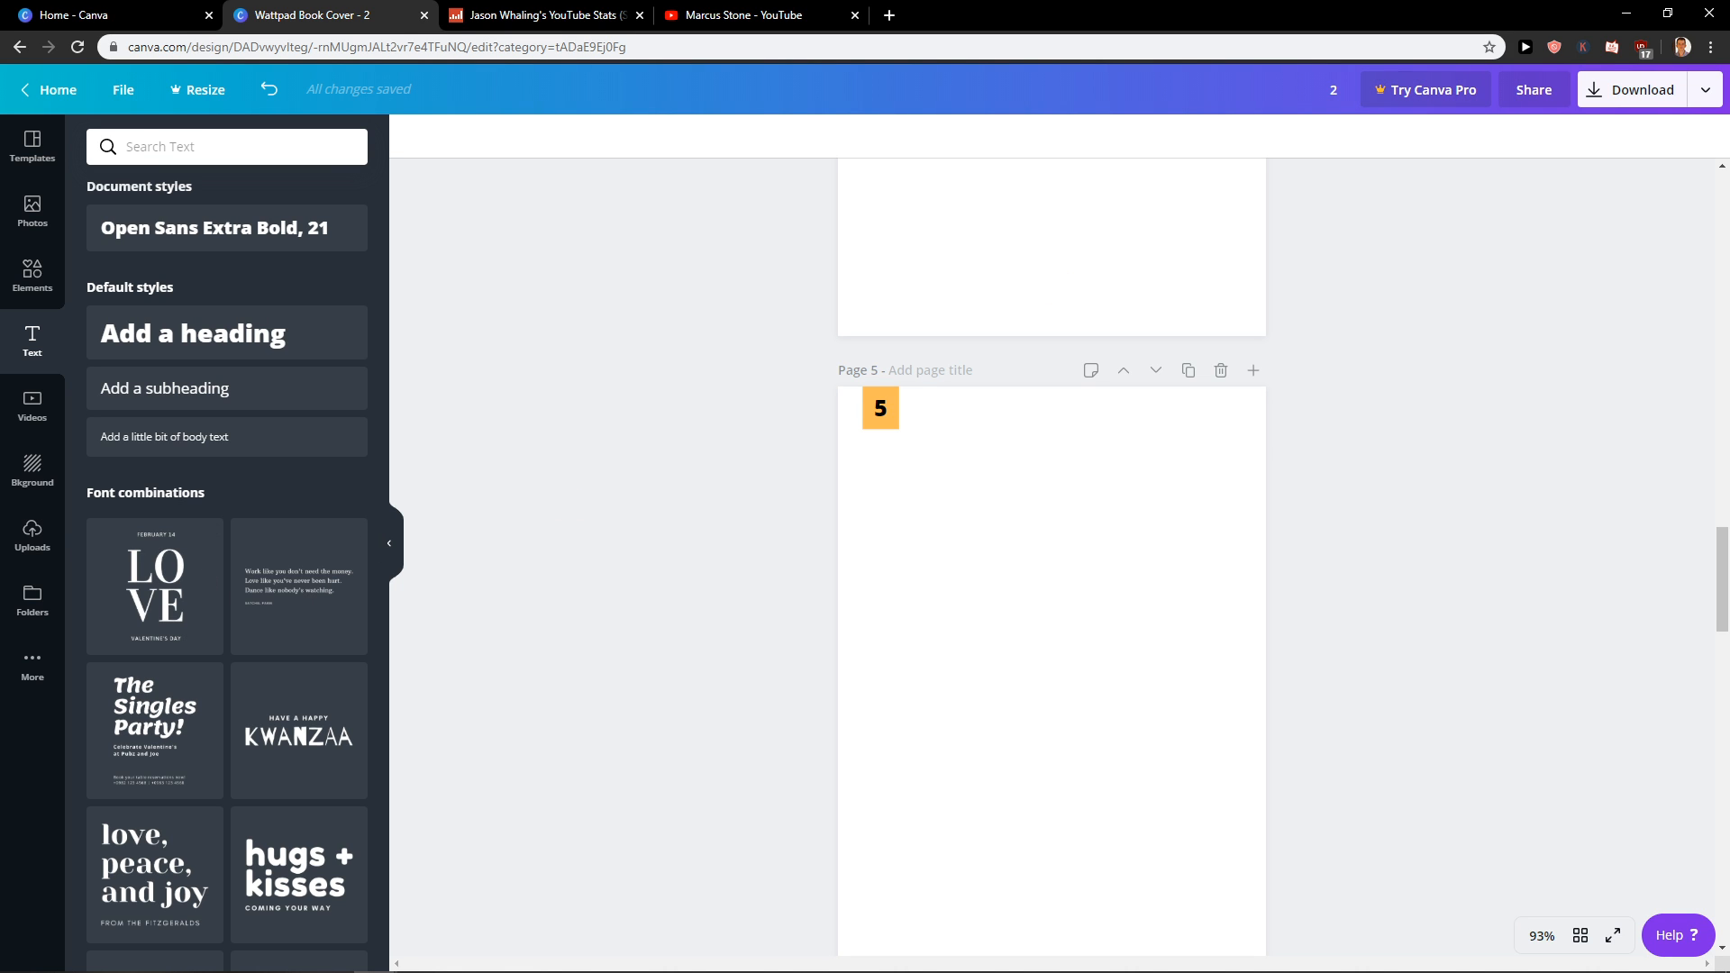